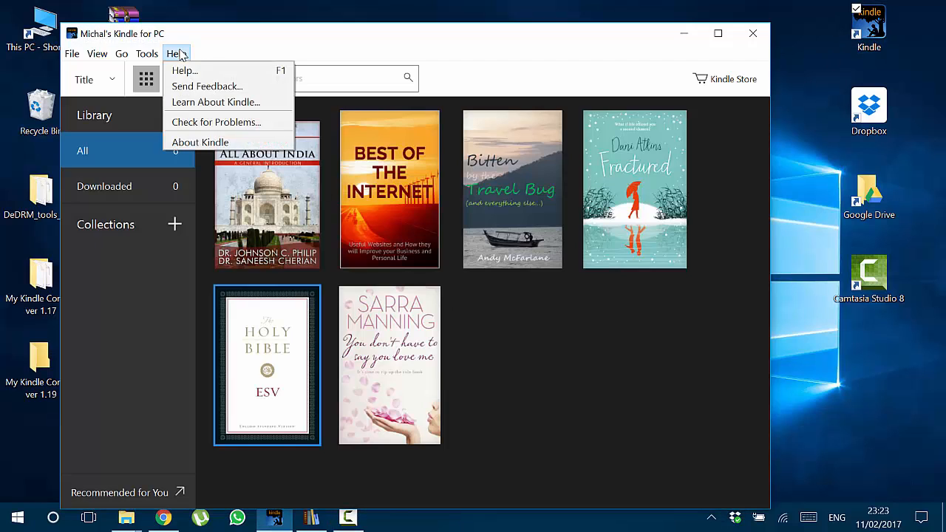
# Glance at Kindle's version details, then start downloading Fractured from the library grid.
pyautogui.click(200, 142)
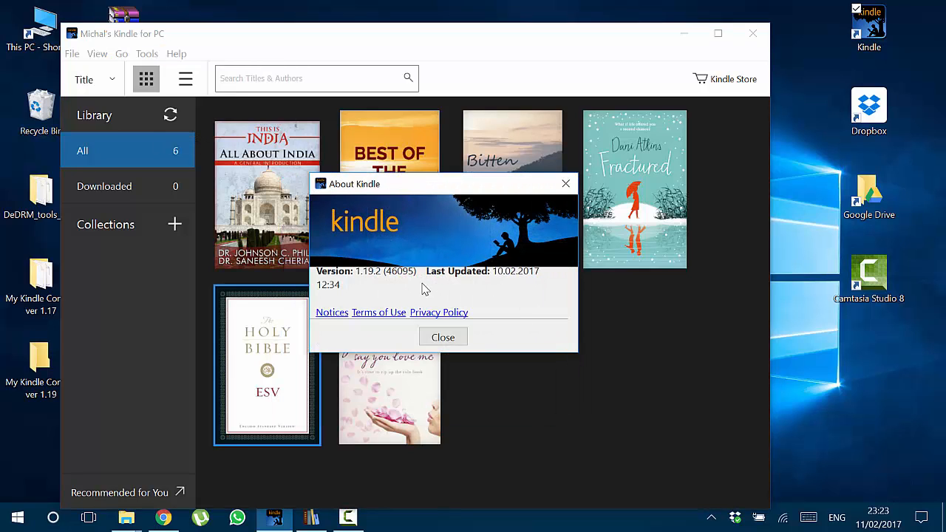
pyautogui.moveTo(544, 235)
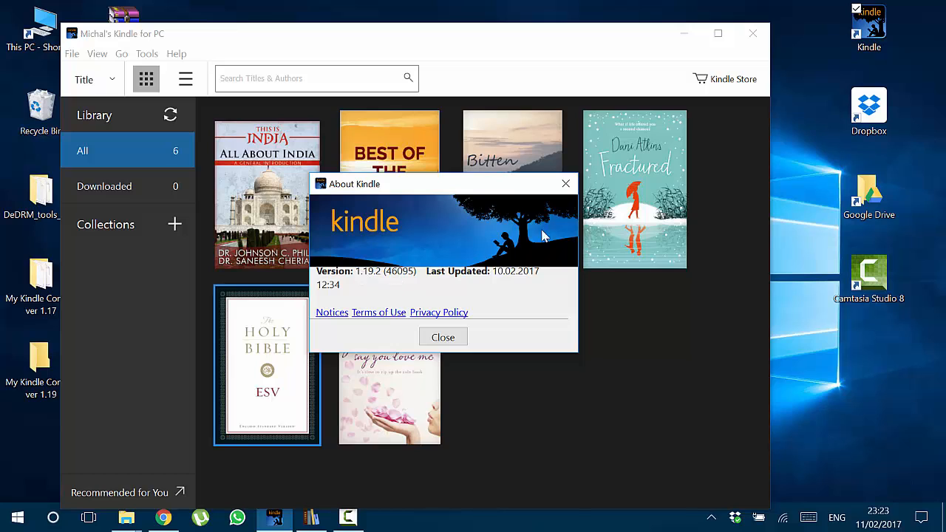
pyautogui.click(443, 337)
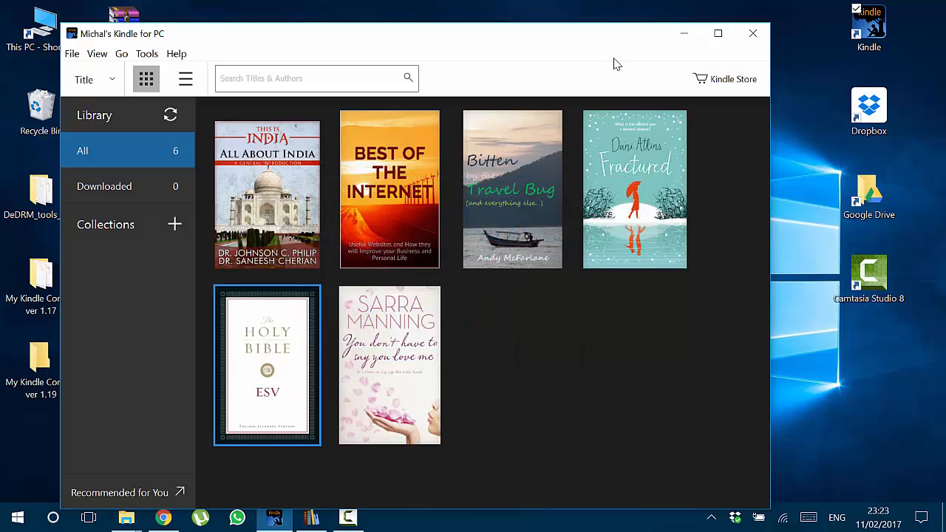
pyautogui.moveTo(619, 51)
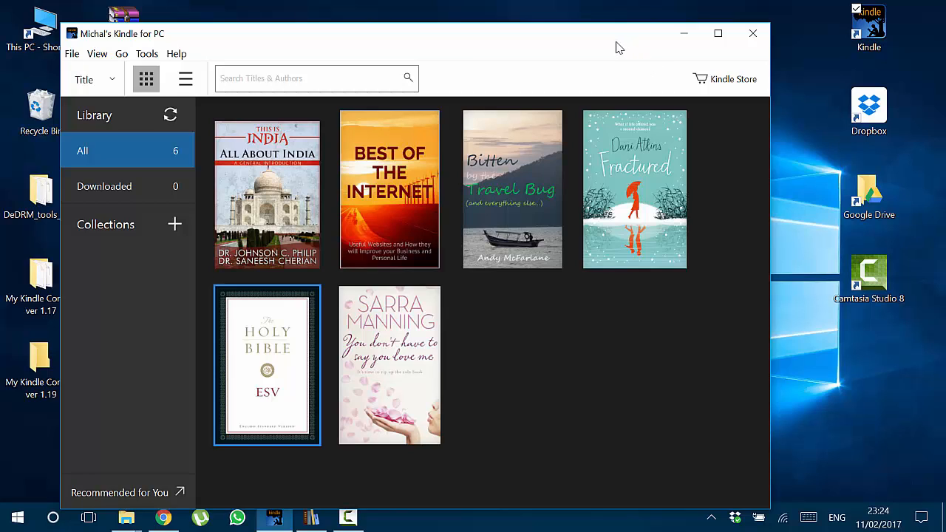
pyautogui.moveTo(623, 58)
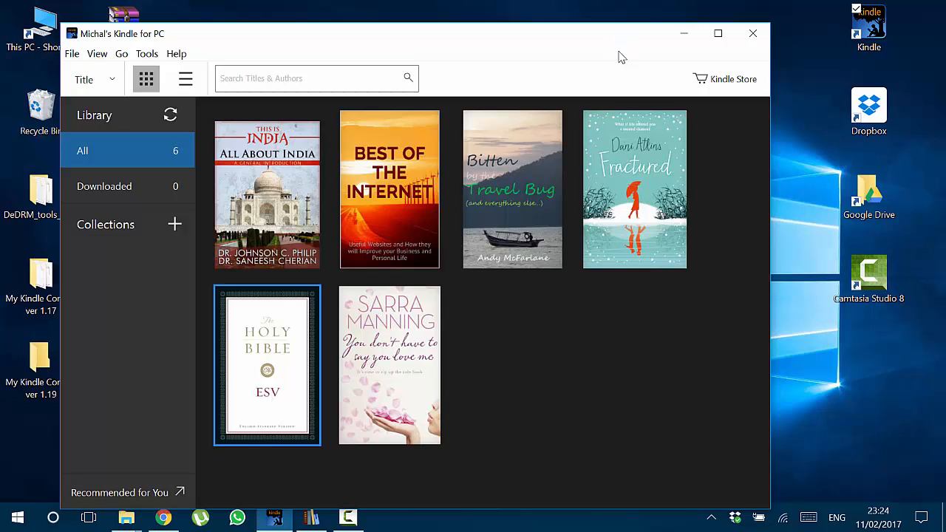
pyautogui.moveTo(618, 50)
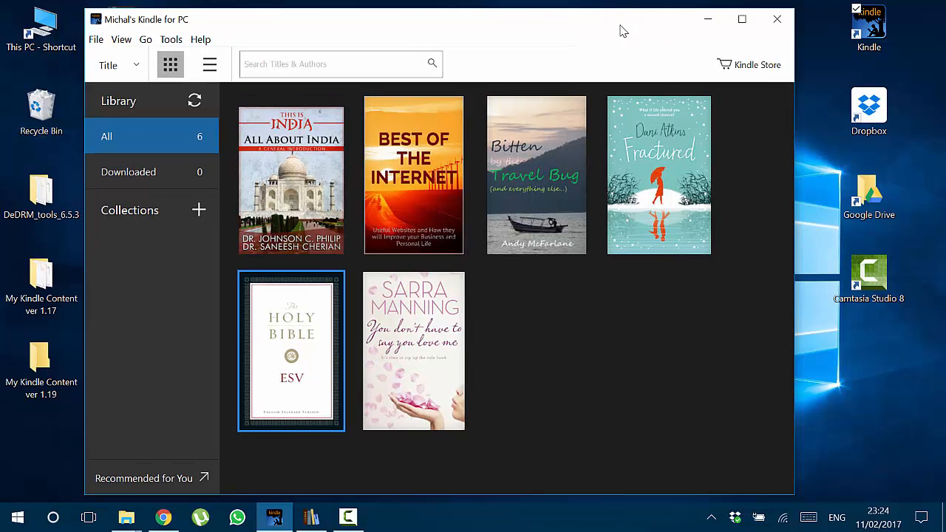
pyautogui.moveTo(656, 167)
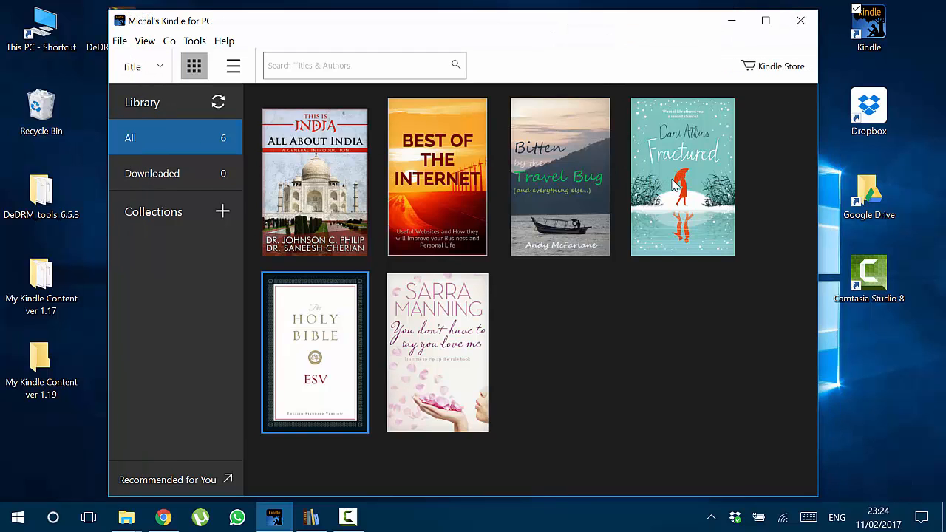
pyautogui.click(681, 176)
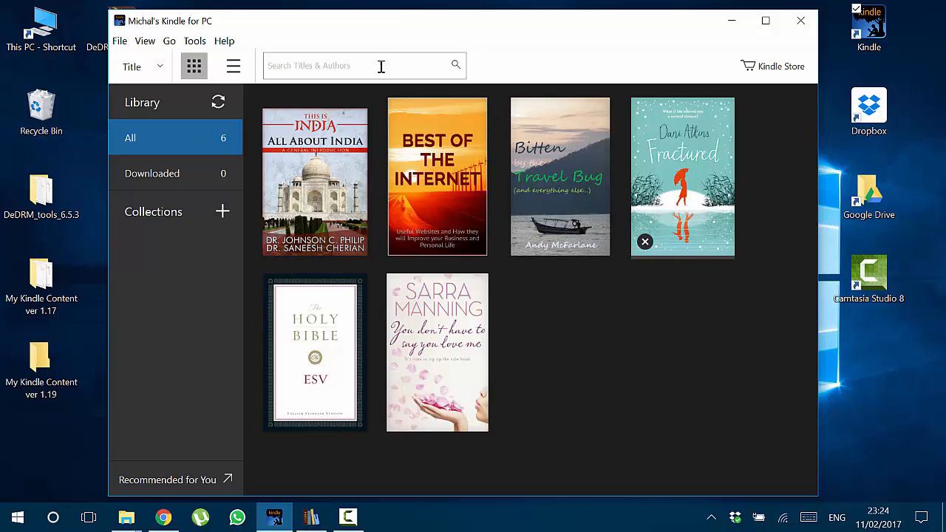
# Open Fractured in Kindle, then open the B00DCTVDA2_EBOK folder in My Kindle Content.
pyautogui.doubleClick(682, 176)
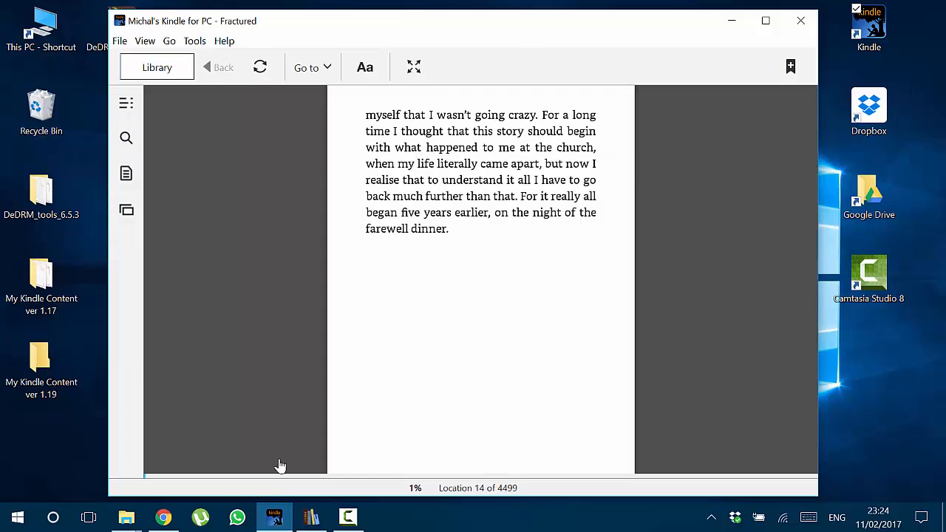
pyautogui.moveTo(125, 517)
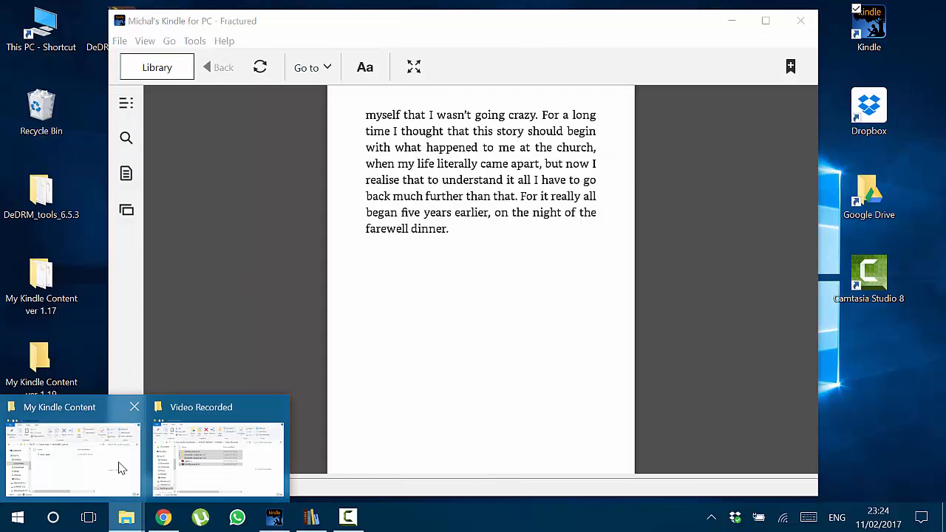
pyautogui.click(72, 454)
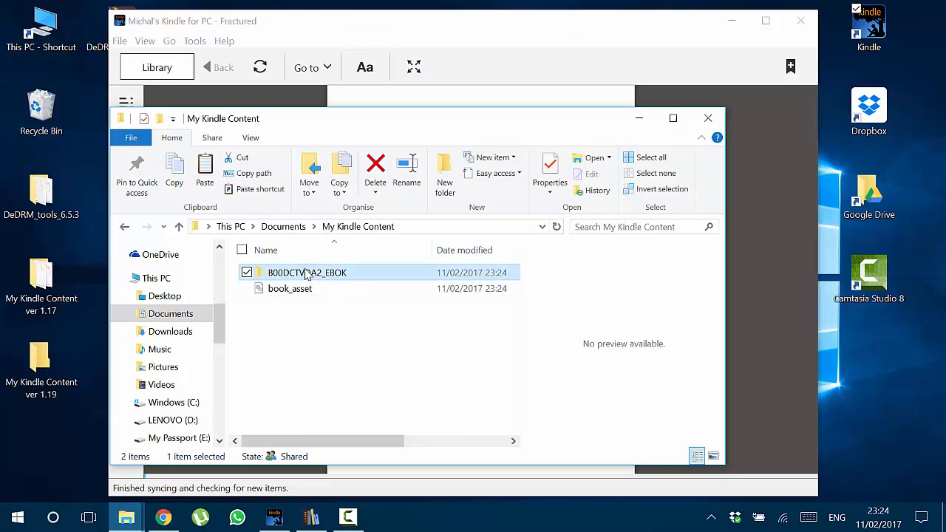
pyautogui.doubleClick(306, 272)
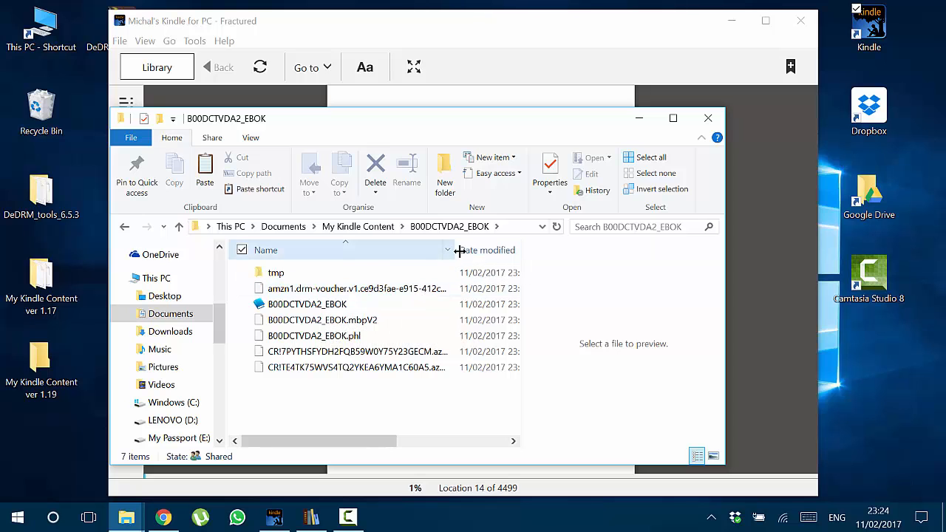
pyautogui.click(308, 304)
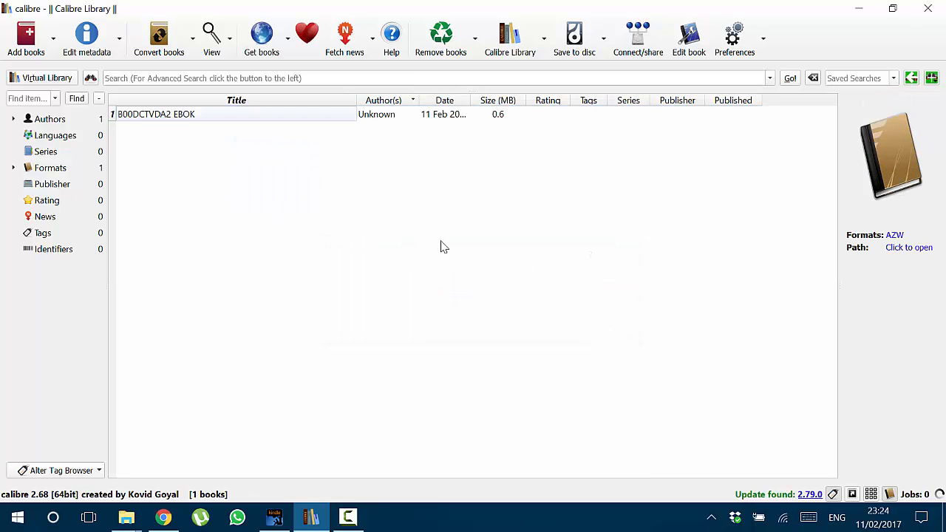
pyautogui.moveTo(399, 207)
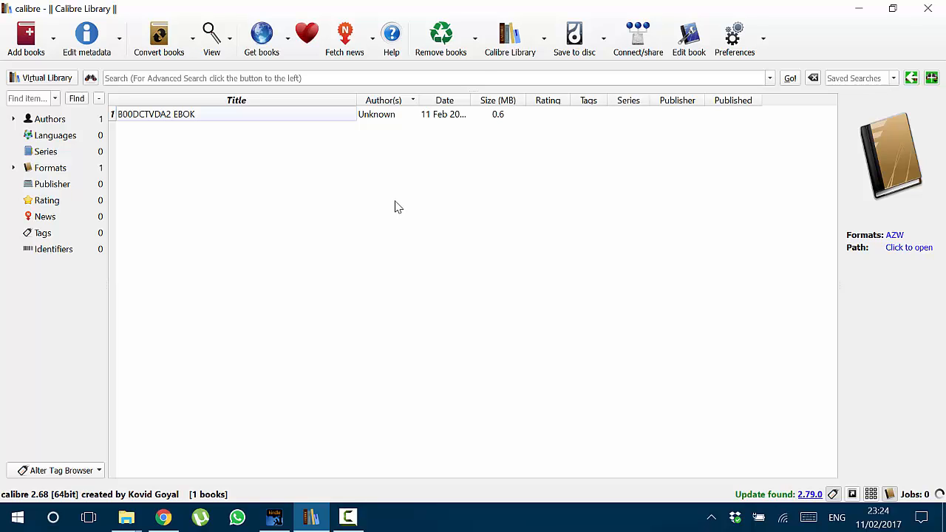
pyautogui.moveTo(174, 17)
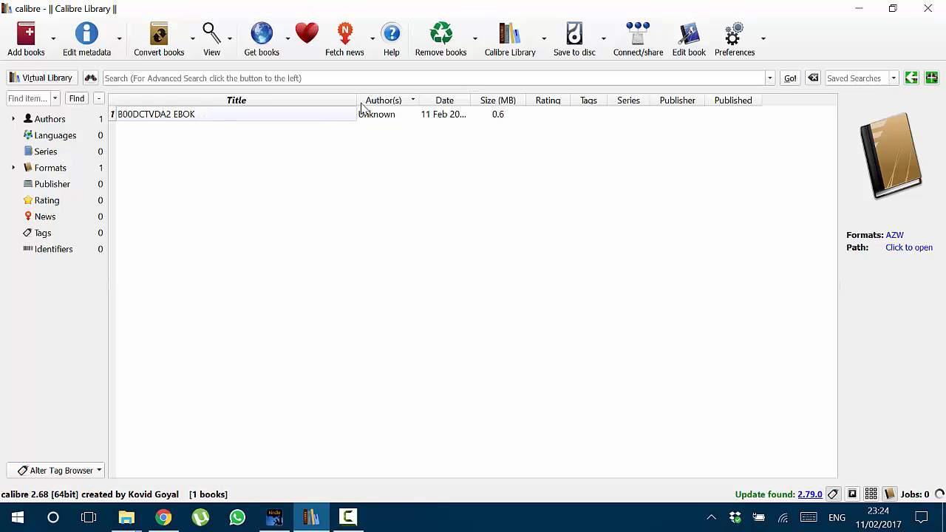
# Widen calibre's Title column, dismiss the 'Could not open ebook' error, and close the viewer.
pyautogui.moveTo(358, 99); pyautogui.dragTo(390, 100)
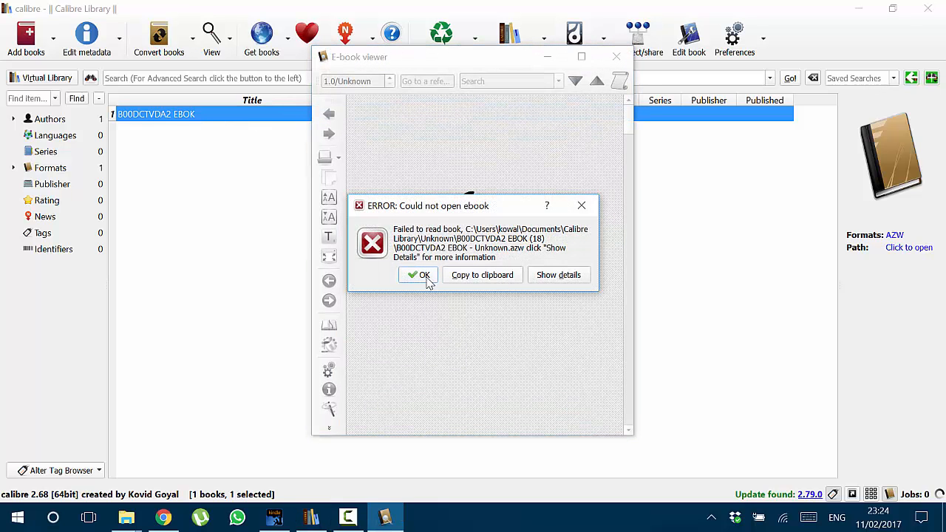
pyautogui.click(419, 274)
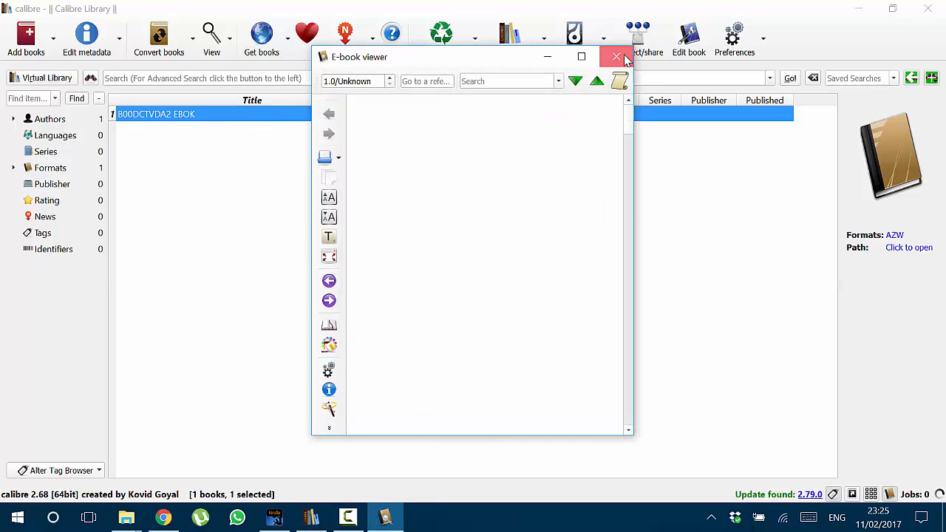
pyautogui.click(617, 56)
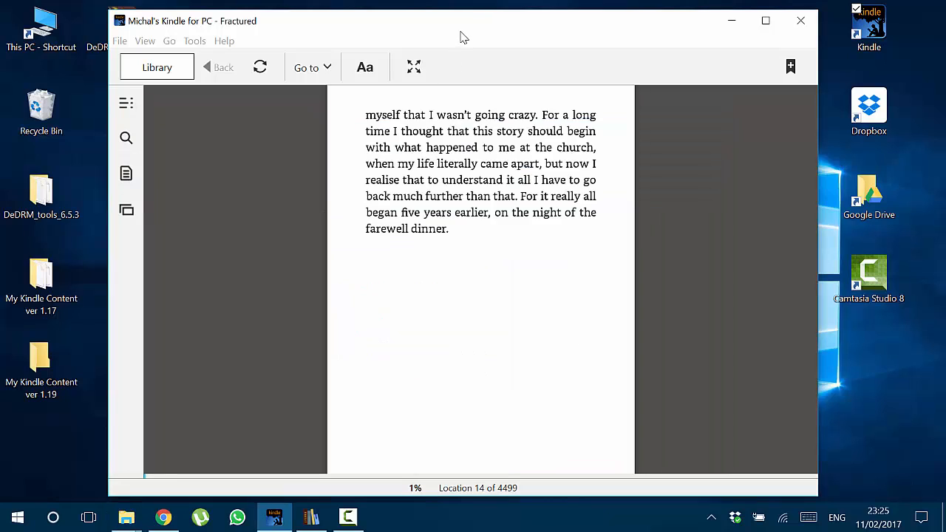
# Turn off Kindle's automatic update installation, then confirm version 1.19.2 in About Kindle.
pyautogui.click(156, 66)
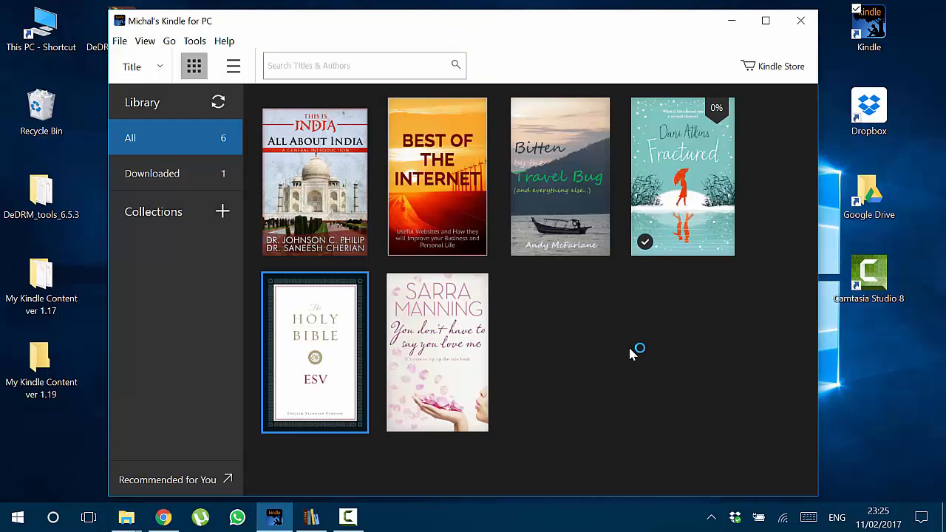
pyautogui.click(224, 41)
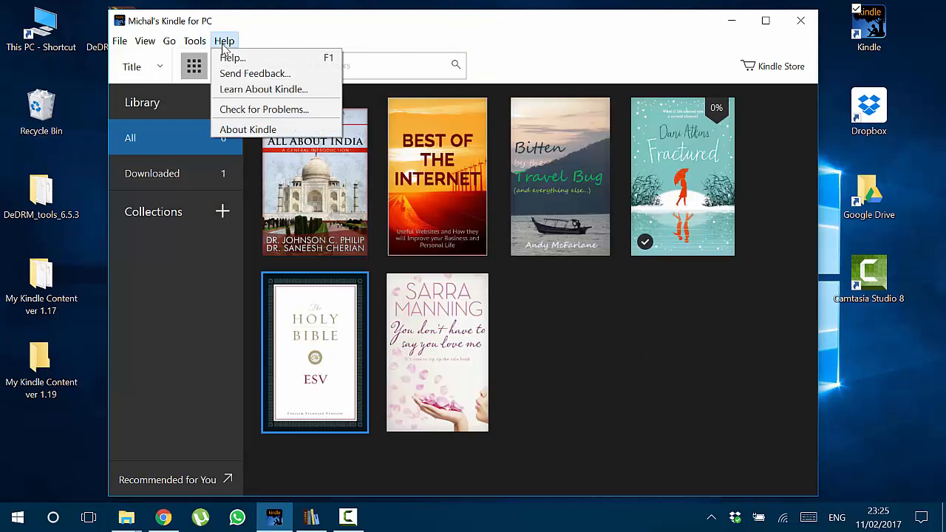
pyautogui.click(194, 41)
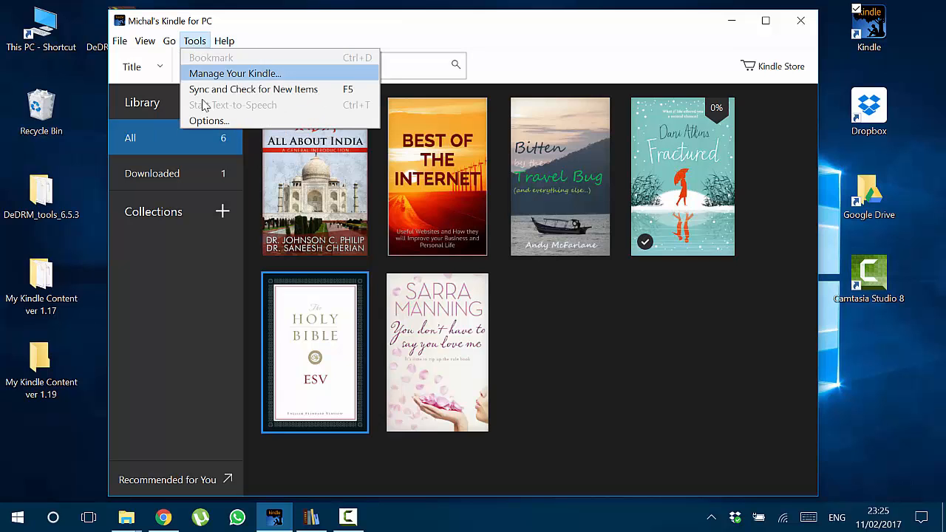
pyautogui.click(209, 121)
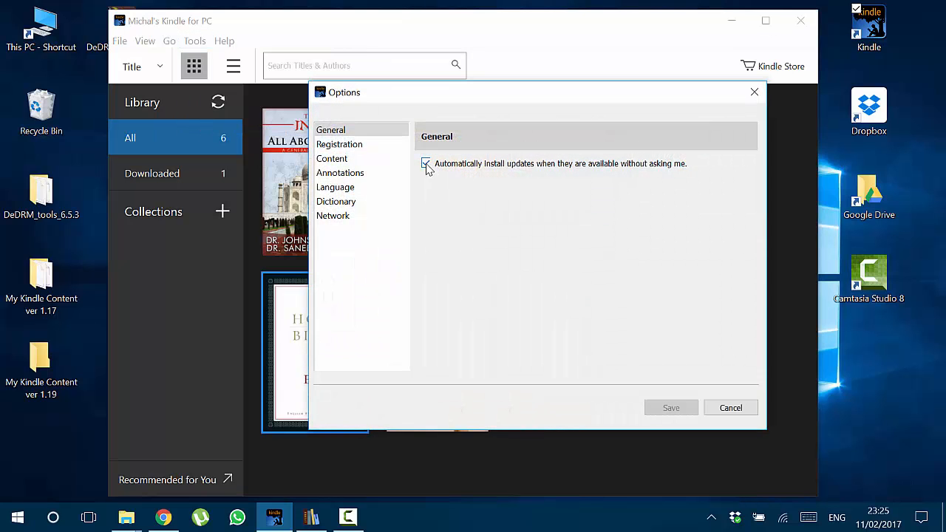
pyautogui.click(426, 163)
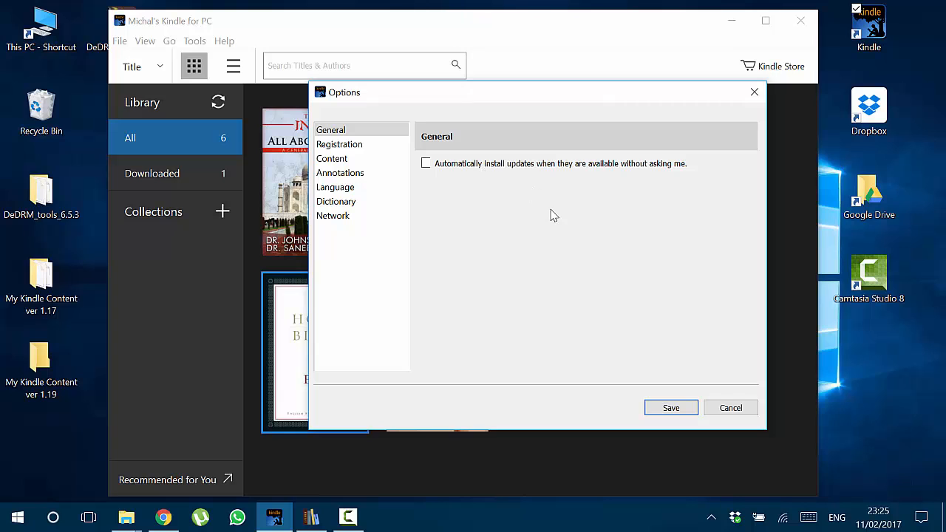
pyautogui.click(730, 408)
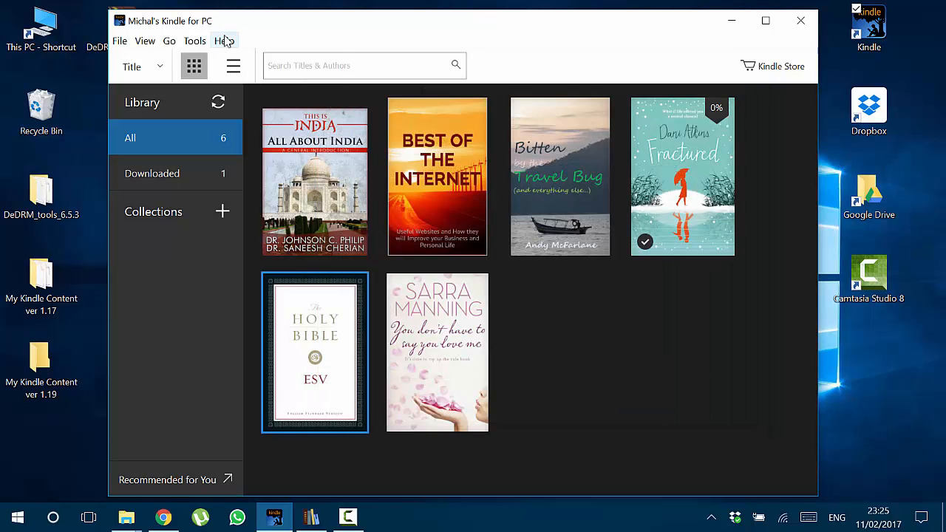
pyautogui.click(224, 41)
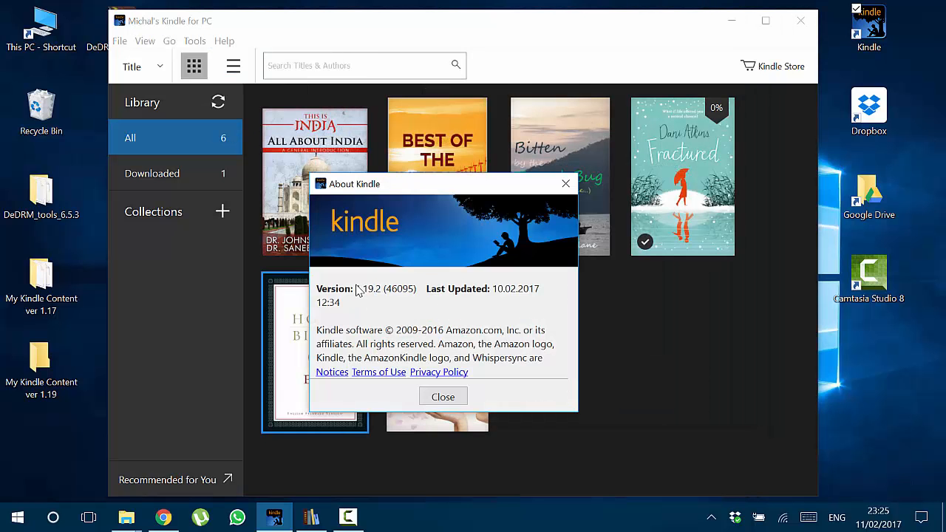
pyautogui.moveTo(375, 298)
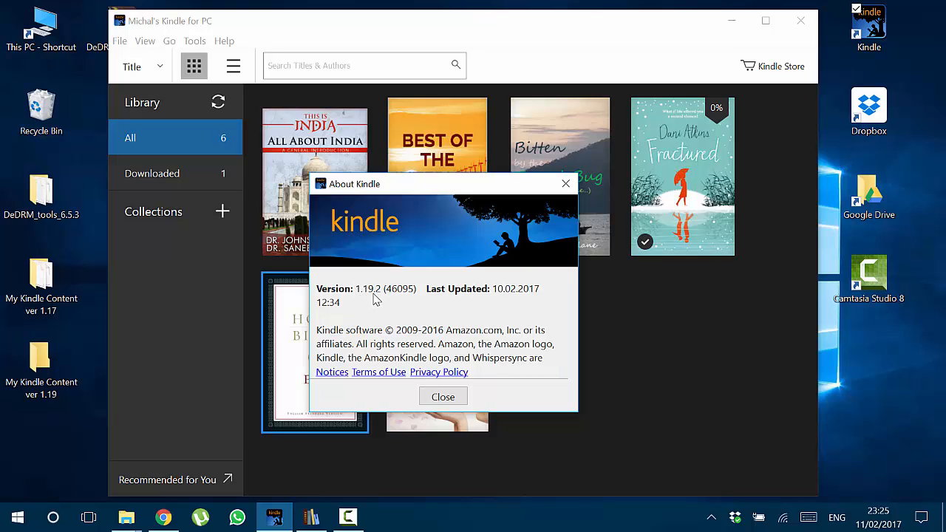
pyautogui.moveTo(425, 267)
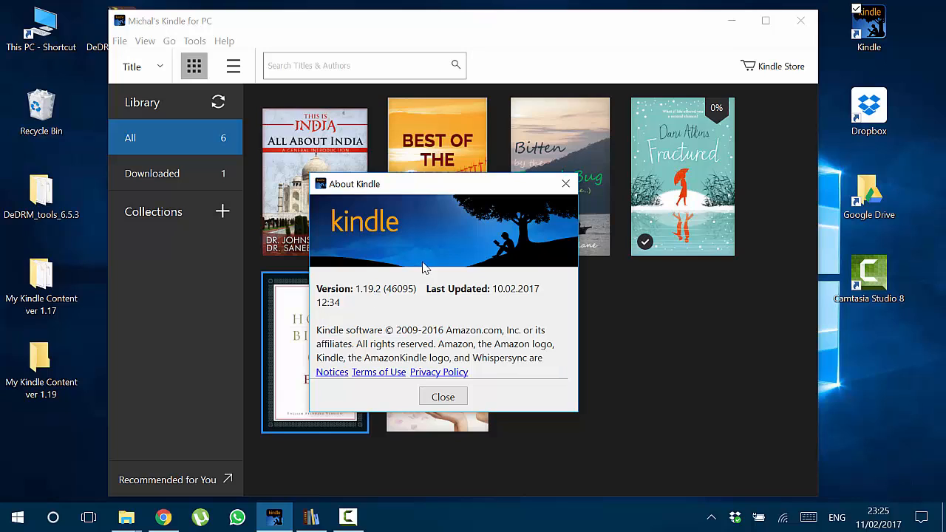
pyautogui.moveTo(362, 295)
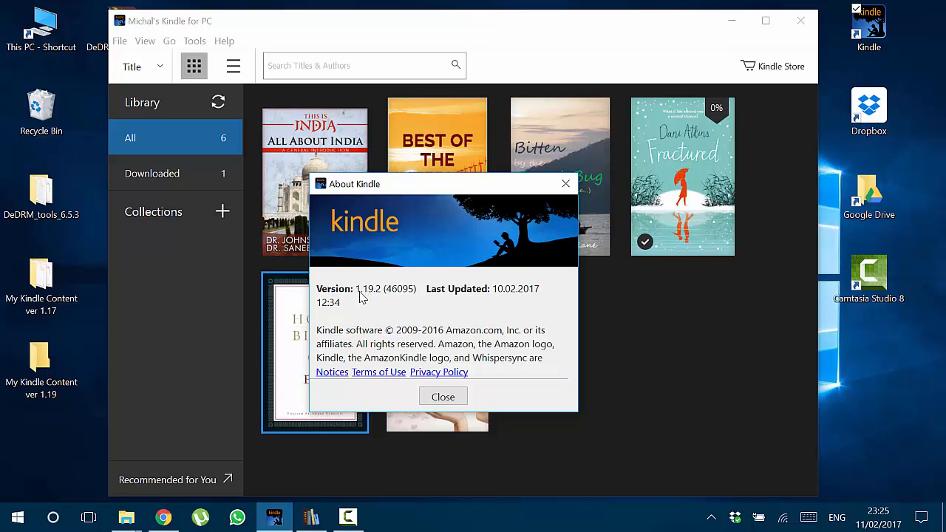
pyautogui.click(443, 397)
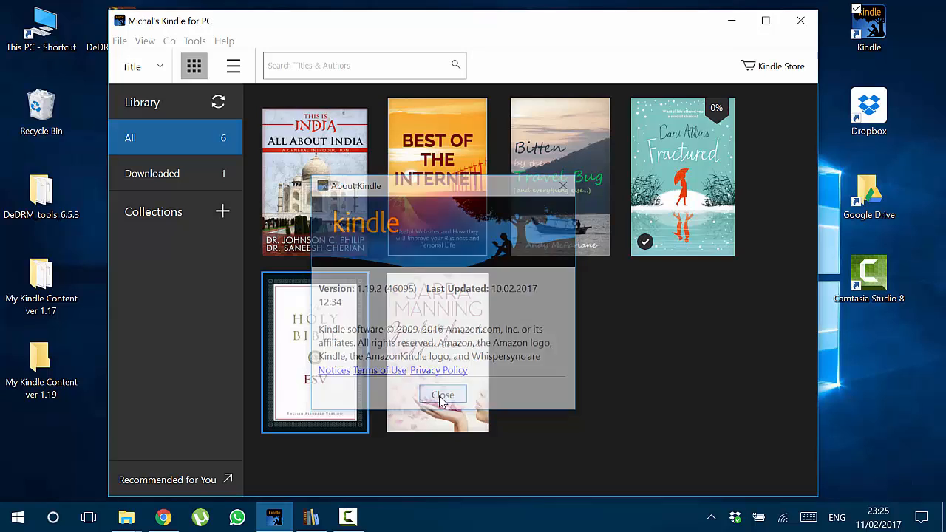
# Open the desktop's My Kindle Content ver 1.17 folder, showing its 13 e-book items.
pyautogui.click(442, 395)
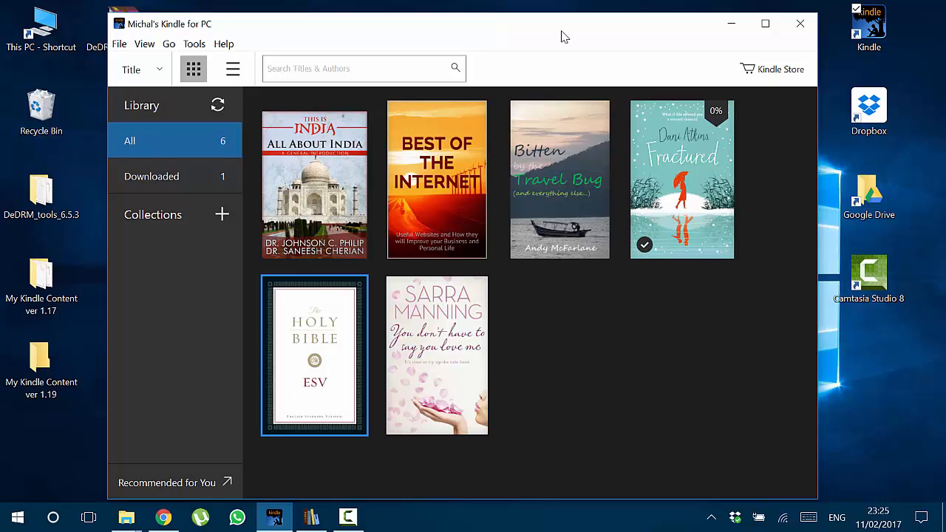
pyautogui.moveTo(157, 340)
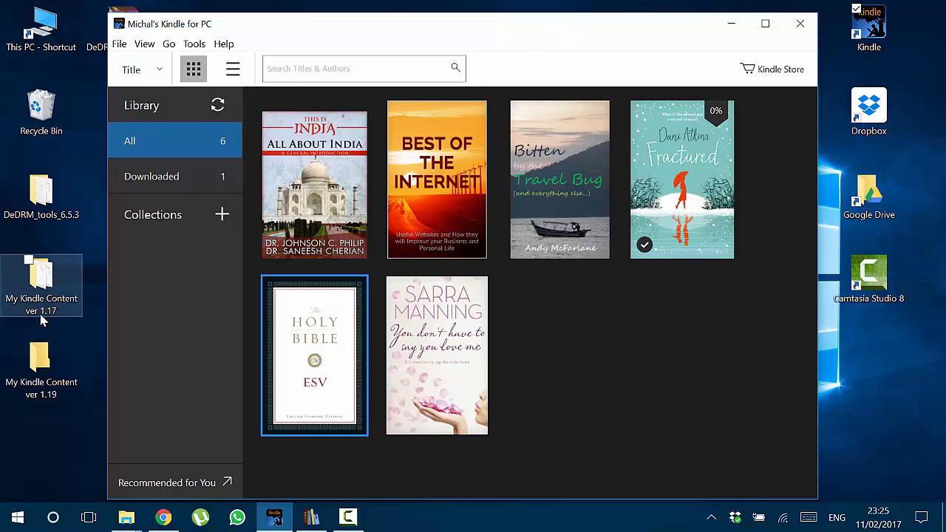
pyautogui.click(41, 285)
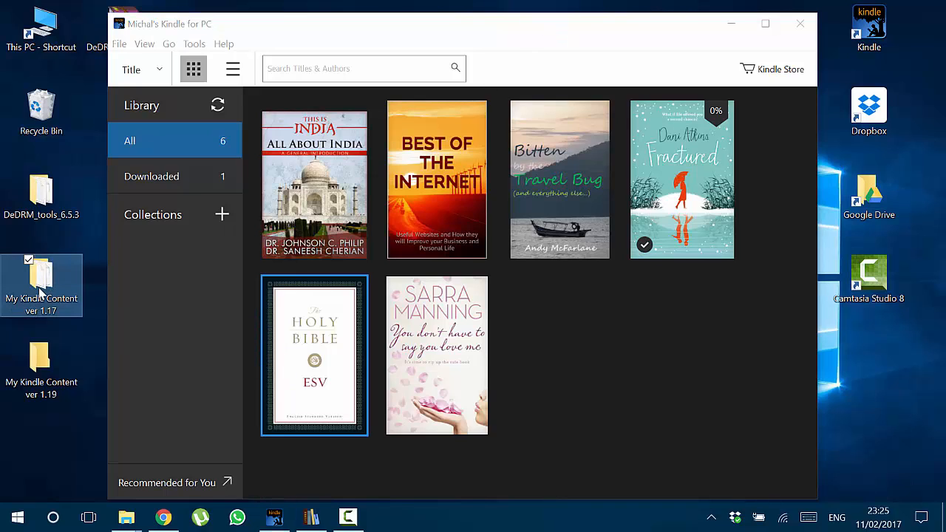
pyautogui.doubleClick(42, 284)
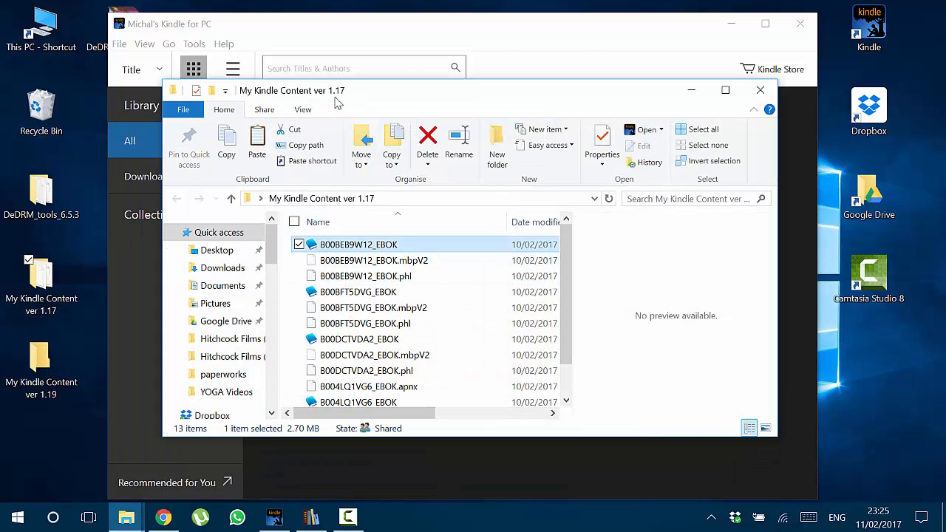
pyautogui.moveTo(373, 261)
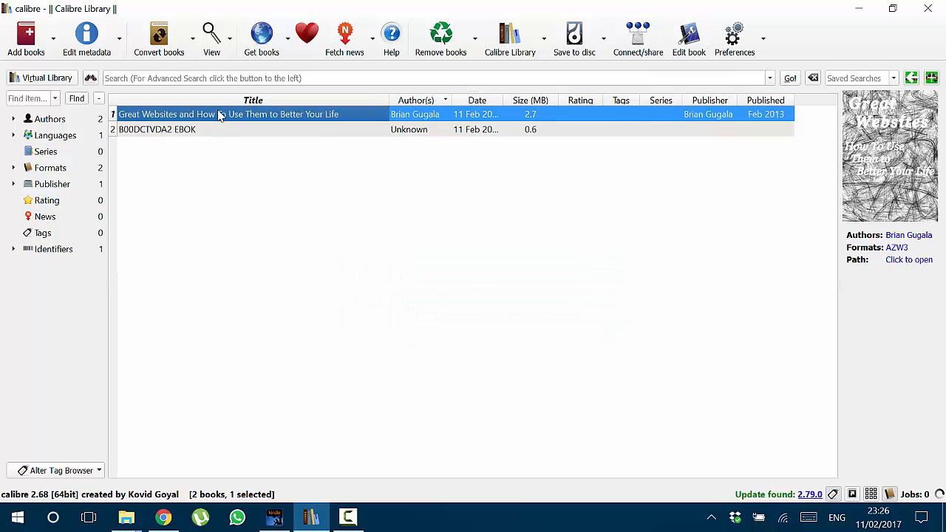
pyautogui.doubleClick(222, 114)
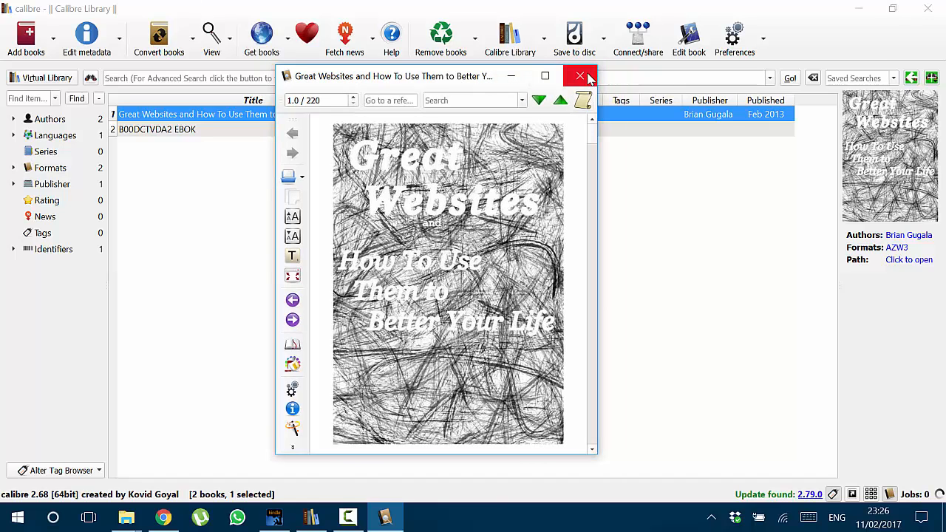
pyautogui.click(581, 75)
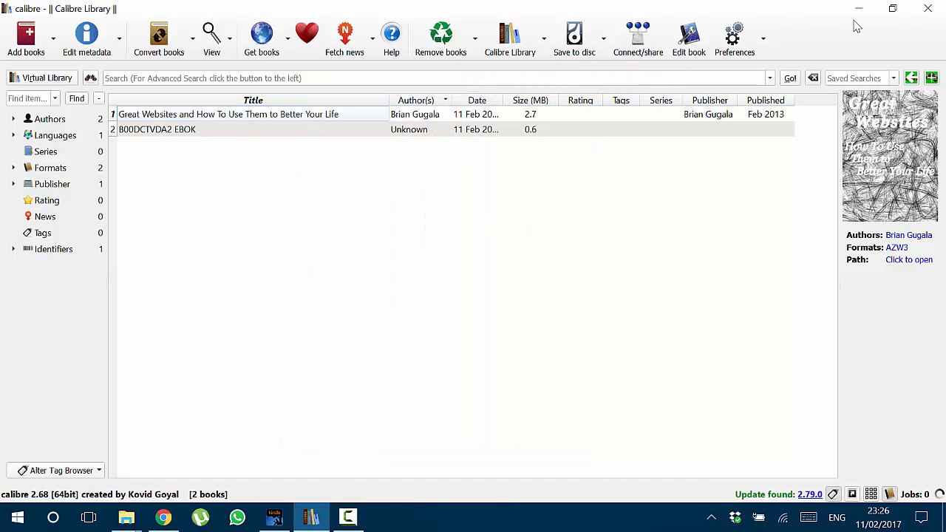
pyautogui.click(273, 517)
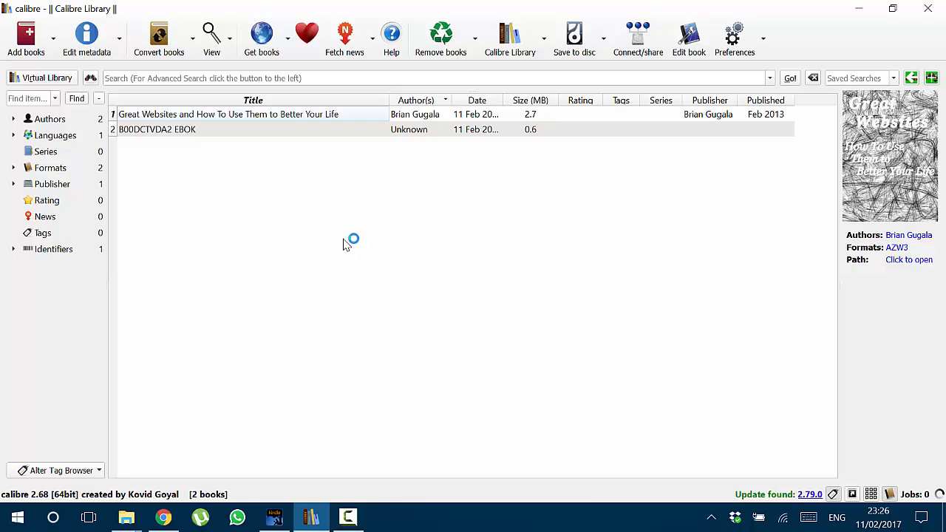
pyautogui.moveTo(433, 171)
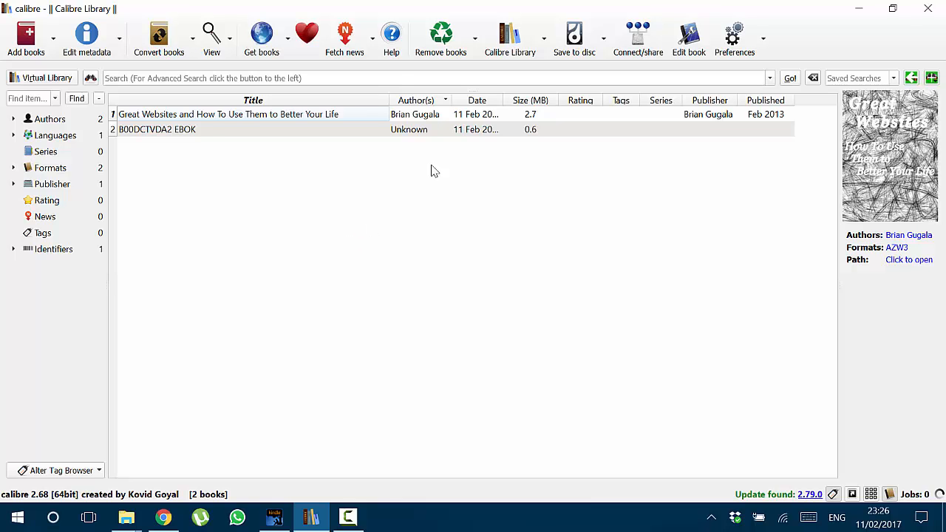
pyautogui.click(274, 517)
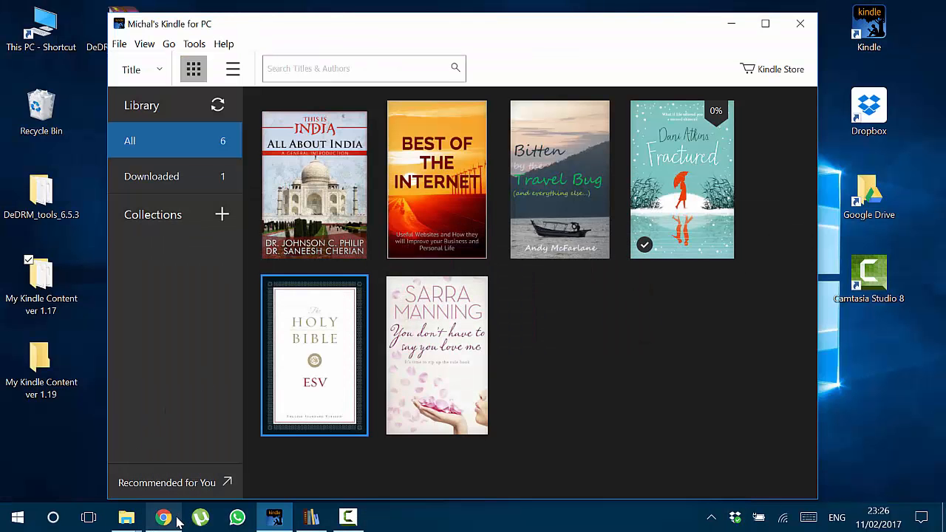
pyautogui.click(164, 517)
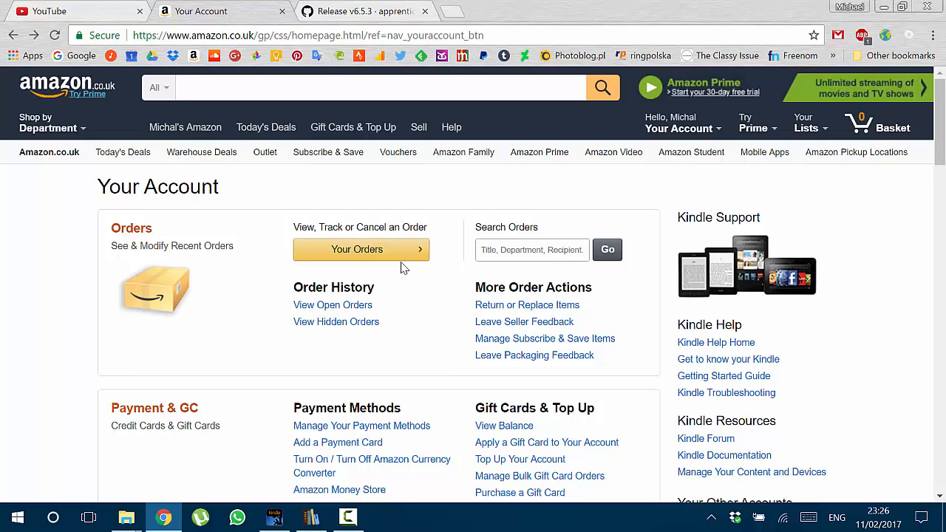
pyautogui.moveTo(433, 288)
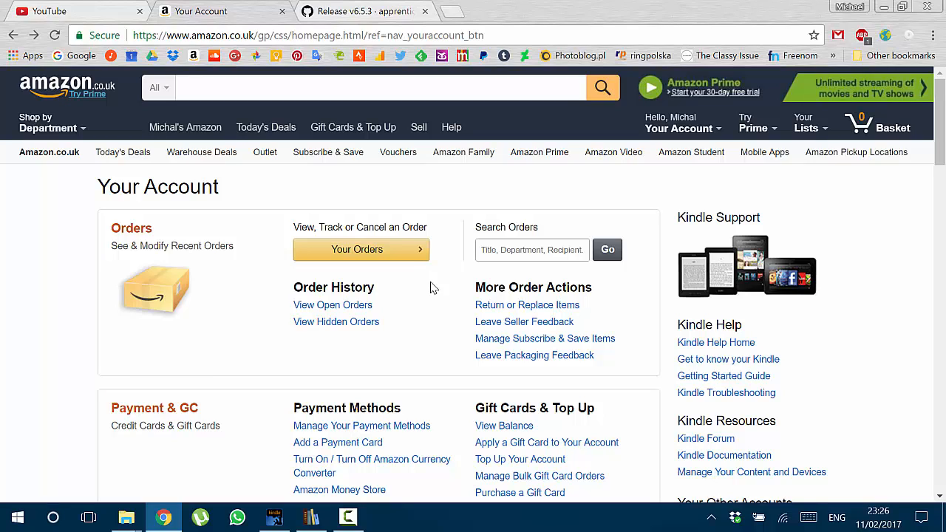
pyautogui.moveTo(334, 287)
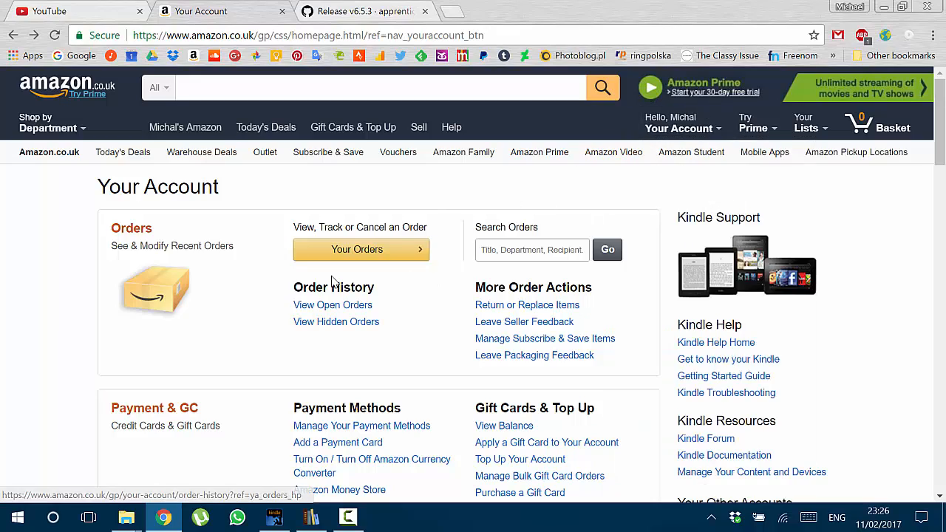
pyautogui.scroll(-3)
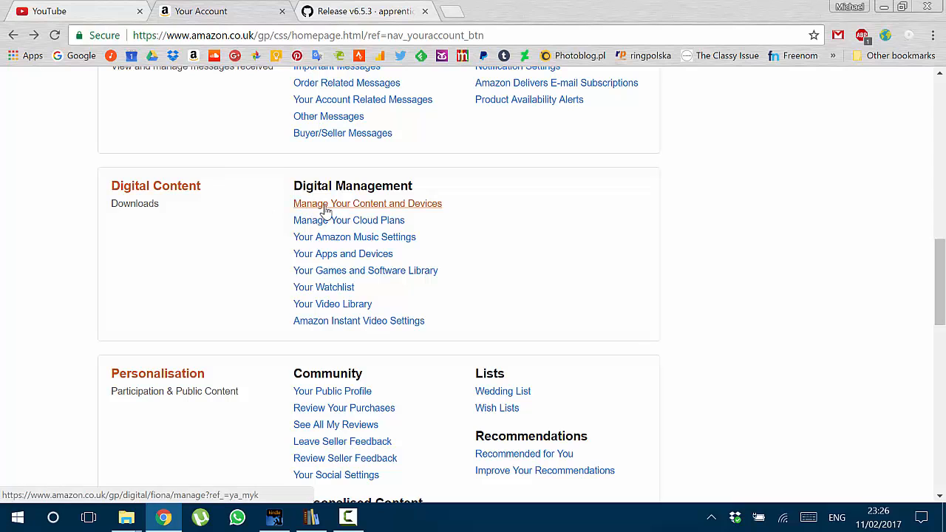
# Open Amazon's Manage Your Content and Devices page.
pyautogui.click(367, 203)
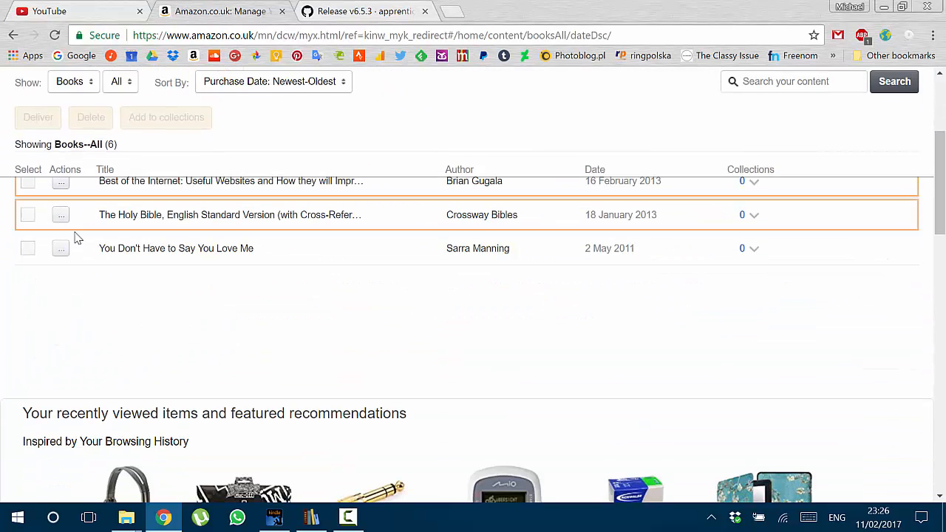
pyautogui.scroll(3)
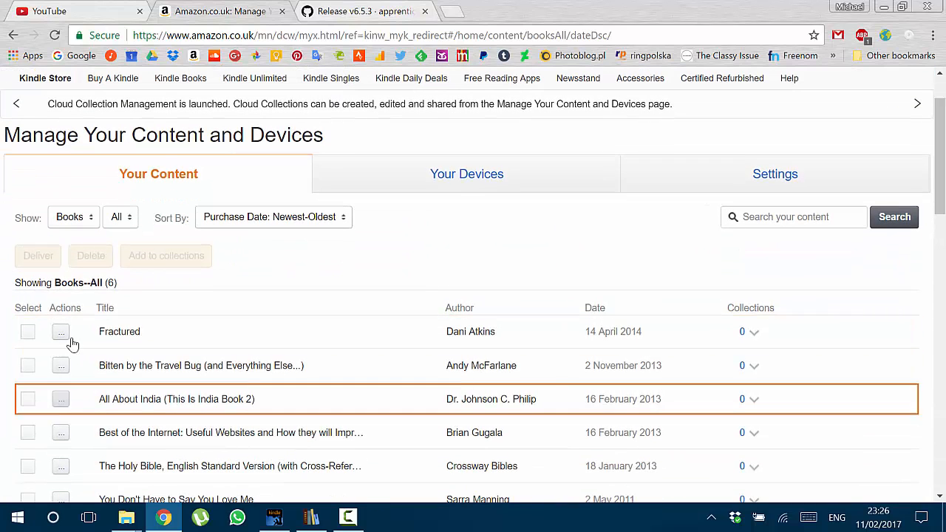
pyautogui.scroll(-3)
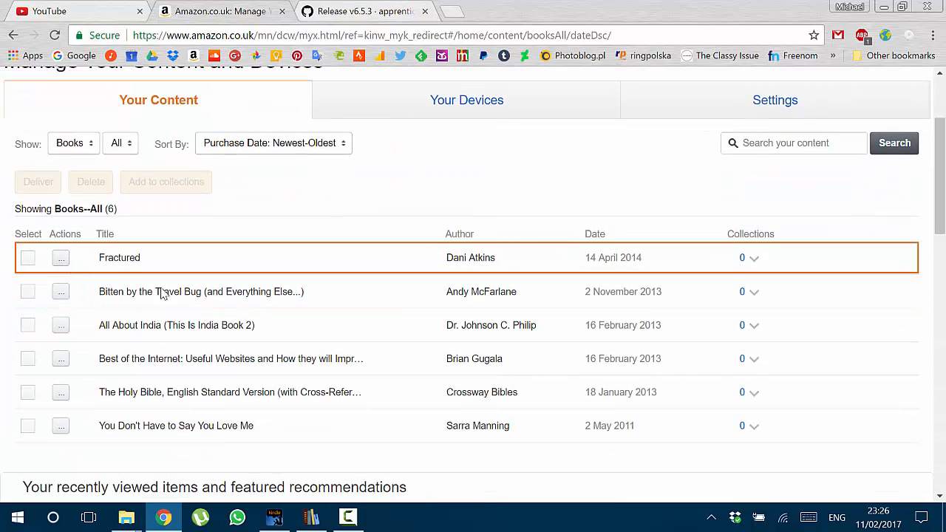
pyautogui.click(311, 517)
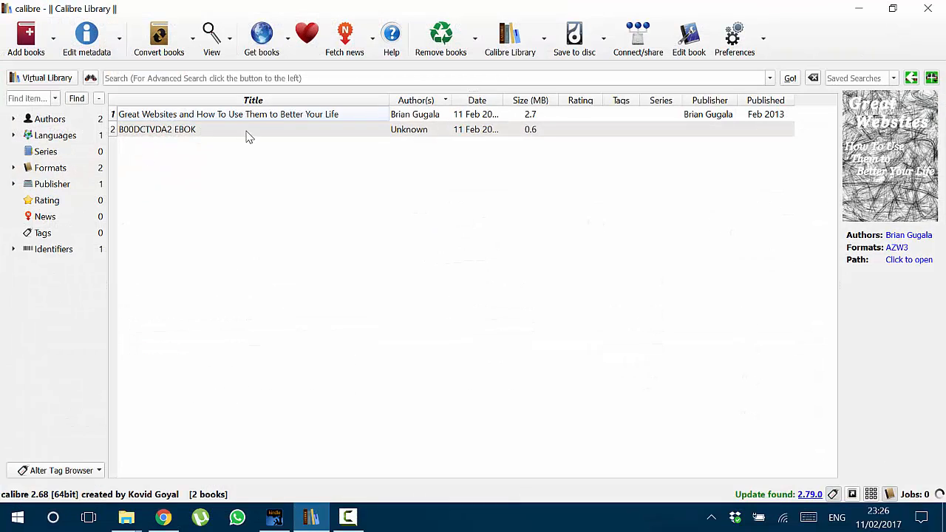
pyautogui.click(164, 517)
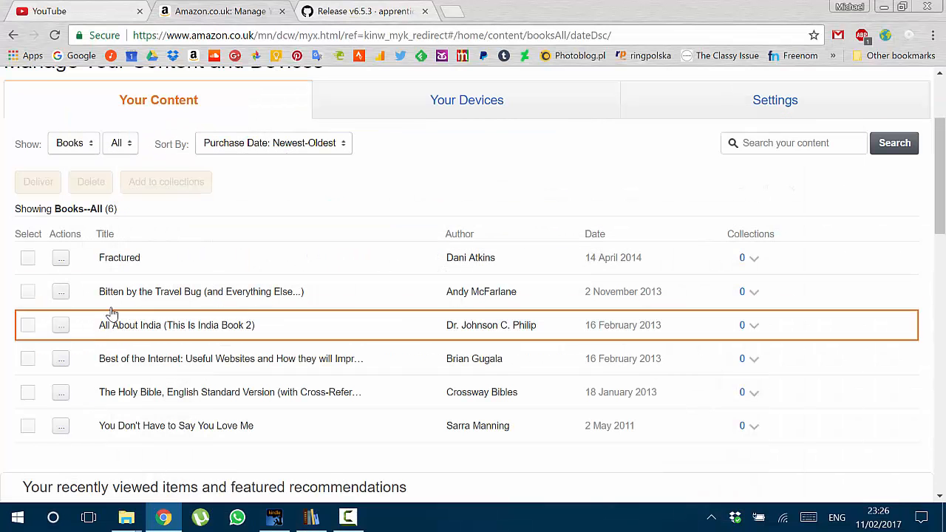
# Download Fractured through Download & transfer via USB.
pyautogui.click(60, 257)
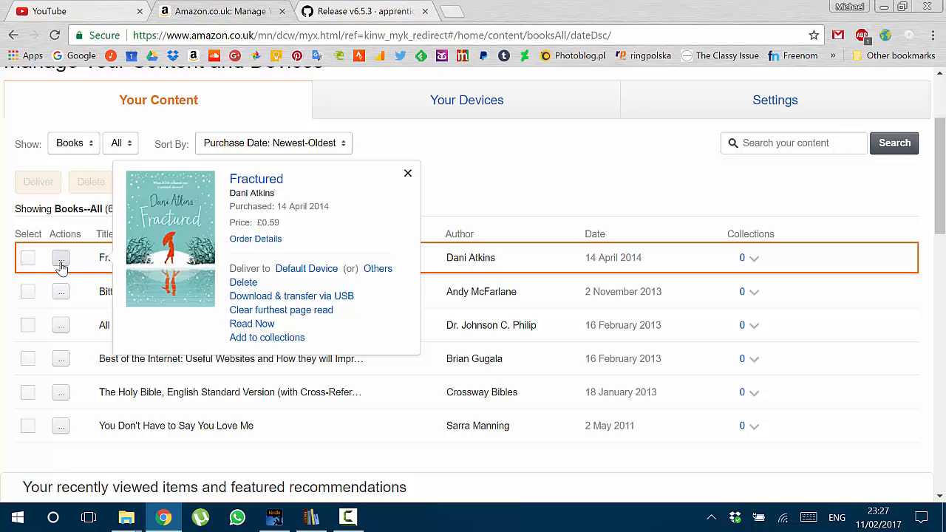
pyautogui.moveTo(260, 303)
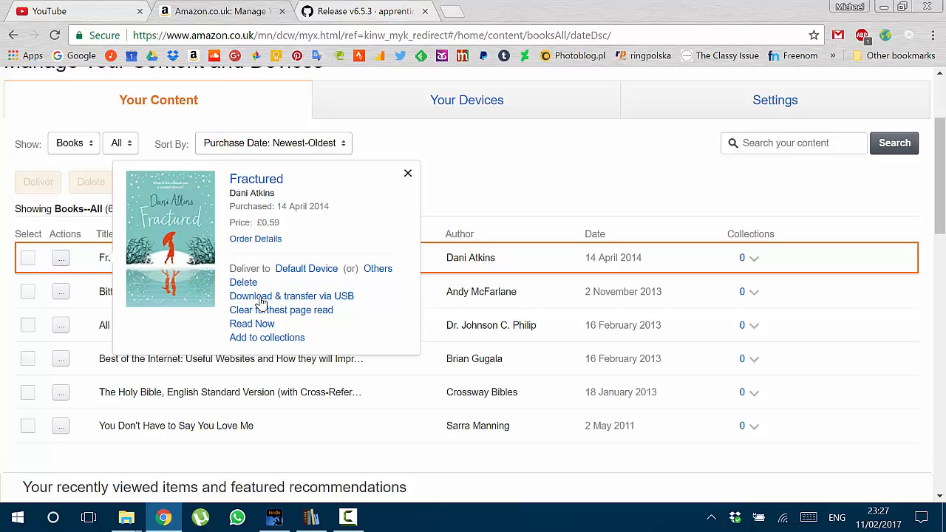
pyautogui.click(291, 296)
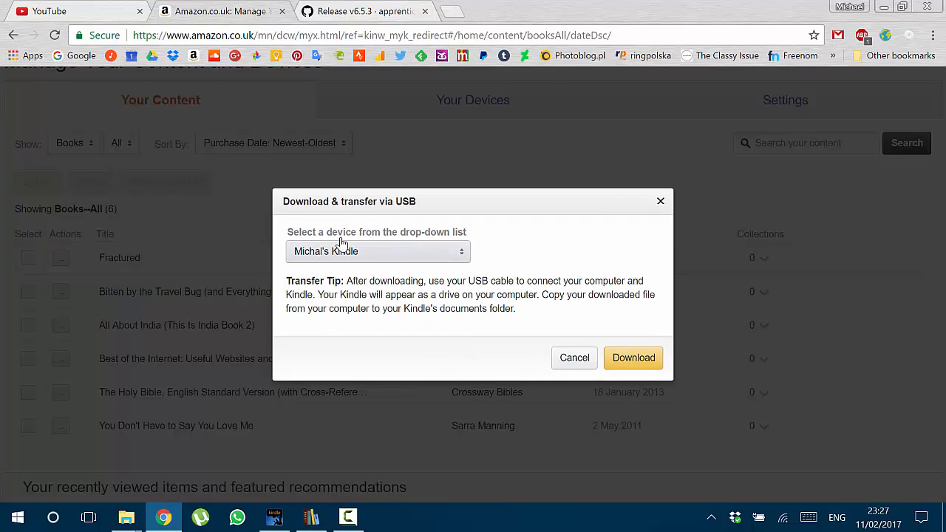
pyautogui.click(632, 358)
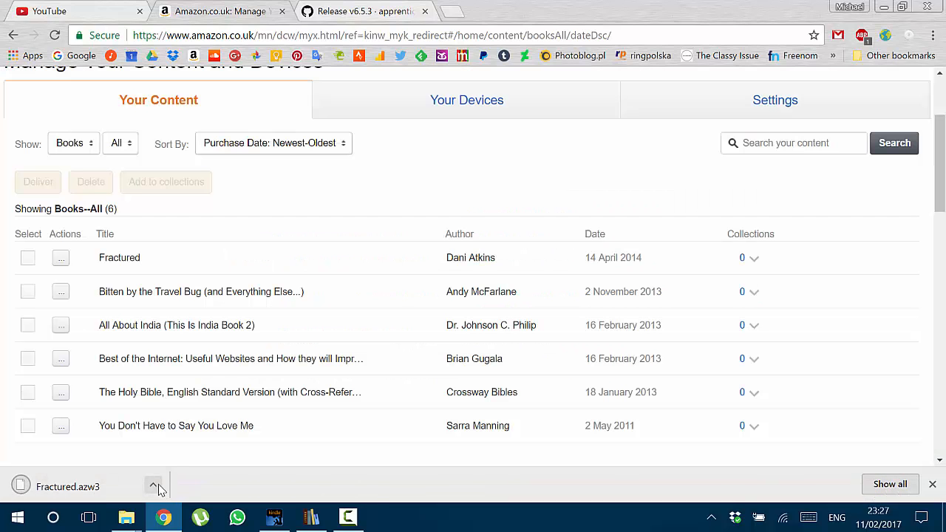
pyautogui.click(125, 516)
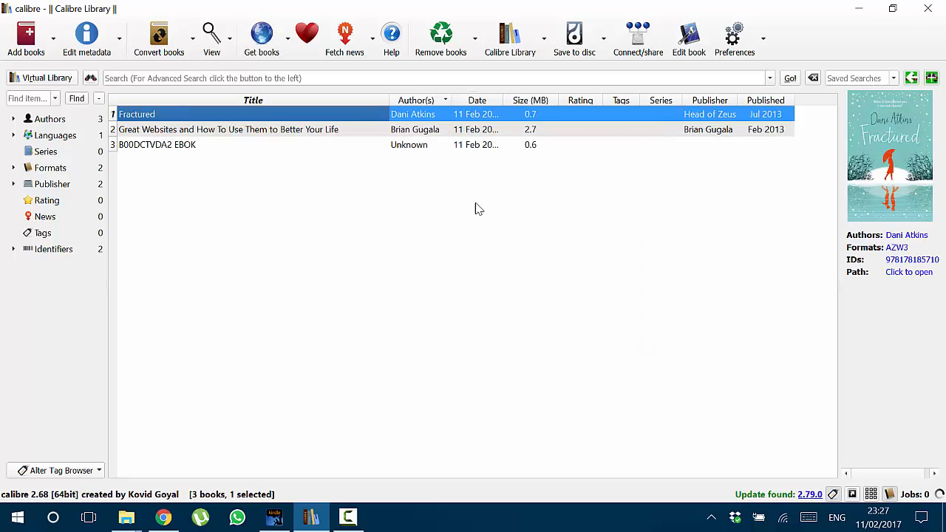
# Open Fractured in calibre's e-book viewer, then close the viewer window.
pyautogui.doubleClick(136, 113)
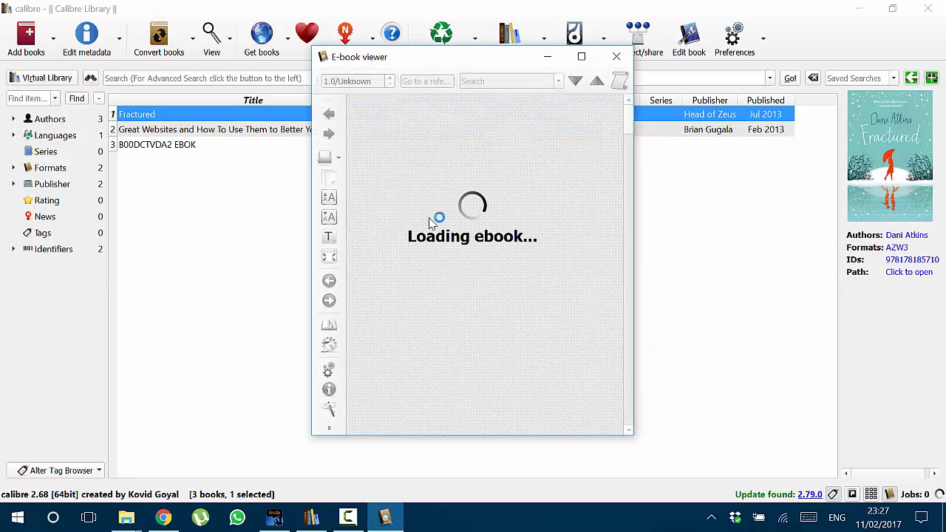
pyautogui.click(617, 56)
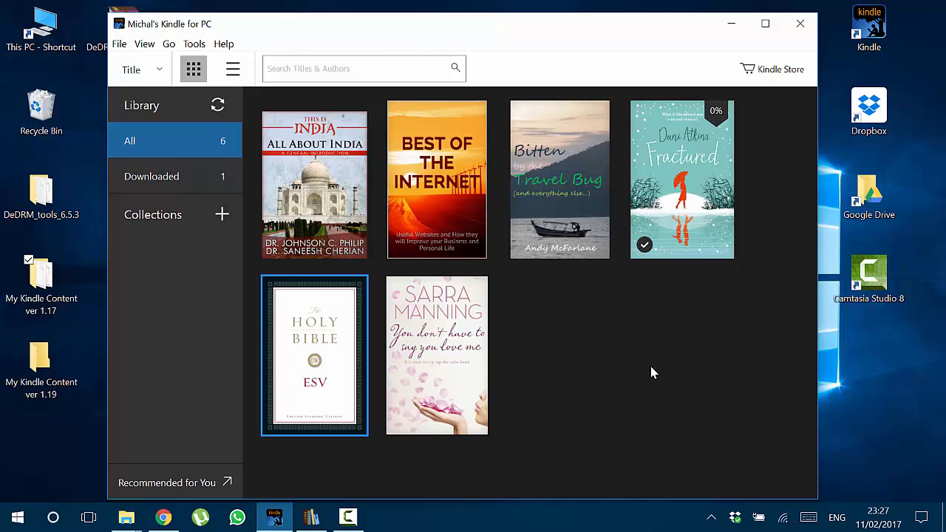
pyautogui.moveTo(616, 348)
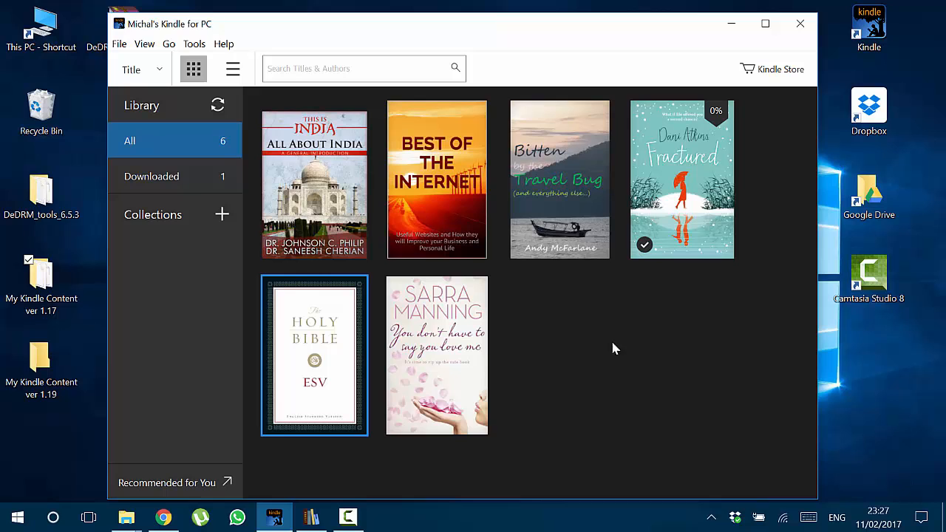
# Return to Fractured's actions in Chrome, then minimise the browser to reveal Downloads.
pyautogui.click(163, 516)
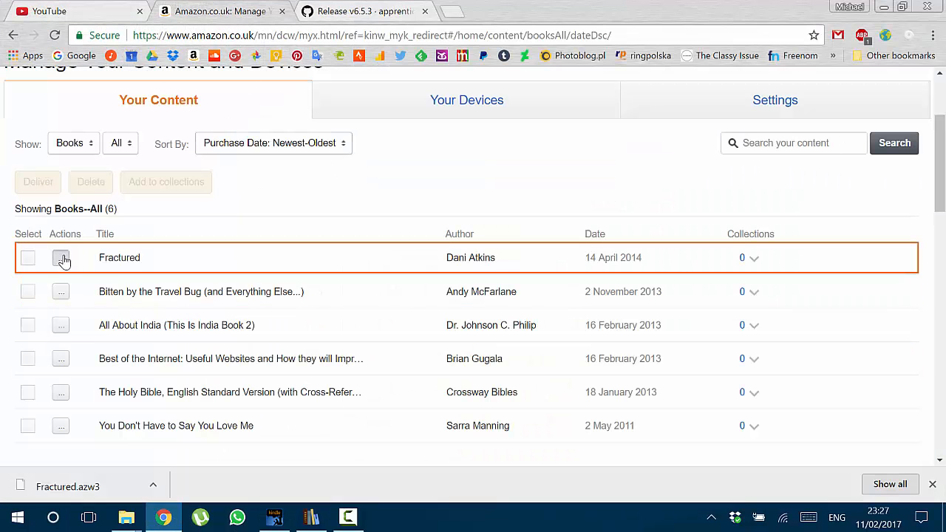
pyautogui.click(61, 257)
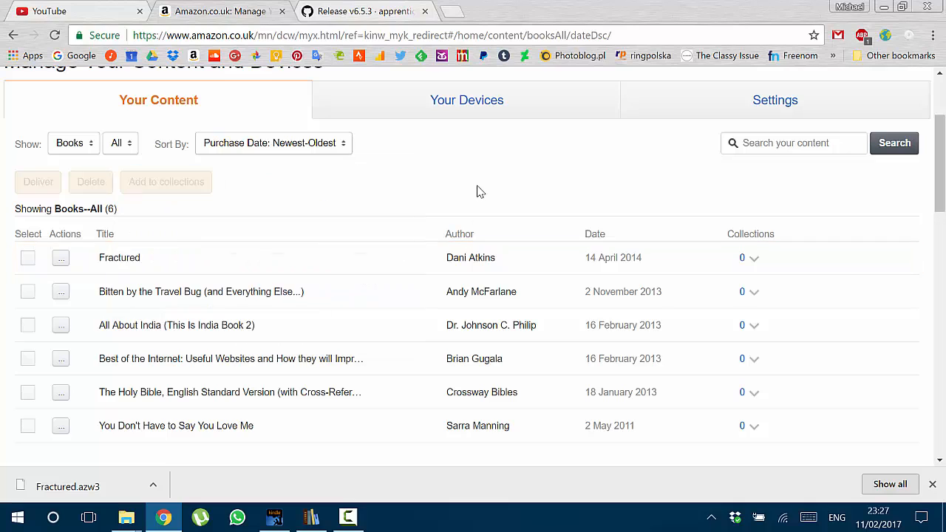
pyautogui.moveTo(362, 10)
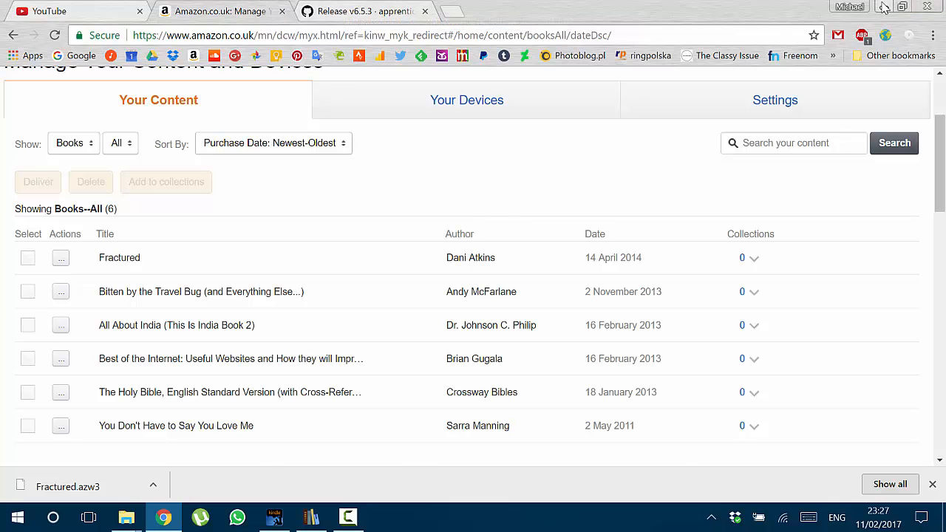
pyautogui.click(274, 517)
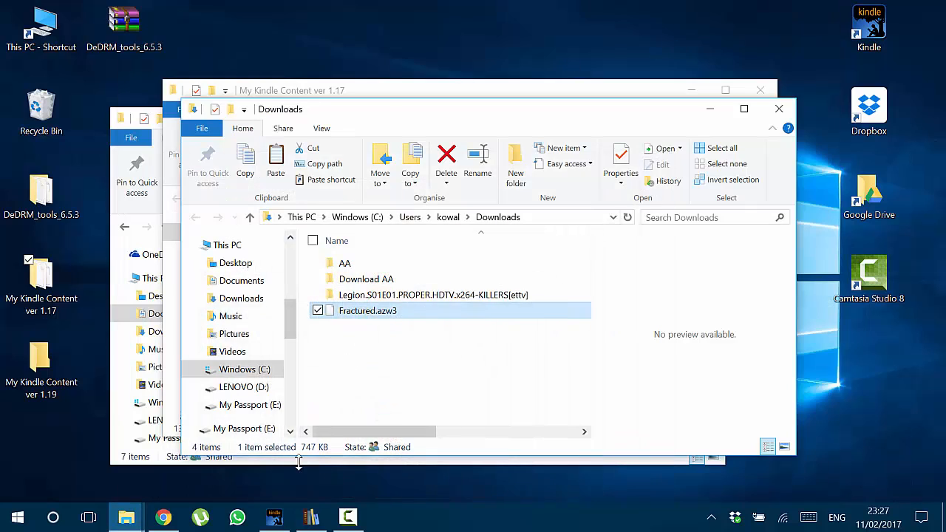
pyautogui.click(310, 516)
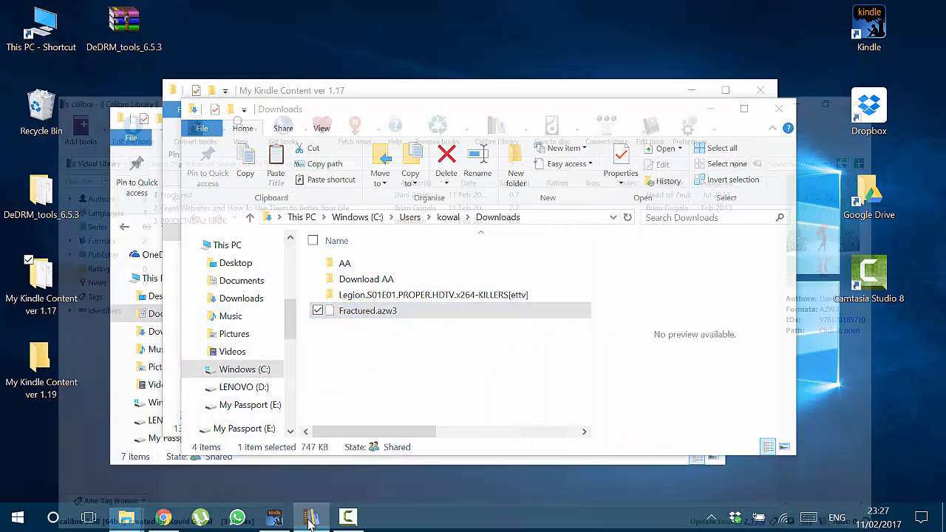
pyautogui.click(310, 517)
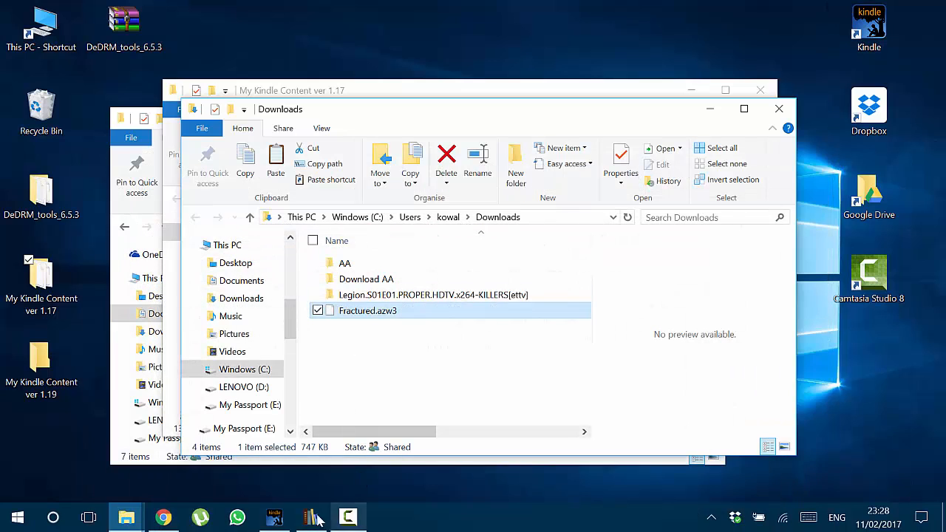
pyautogui.click(310, 516)
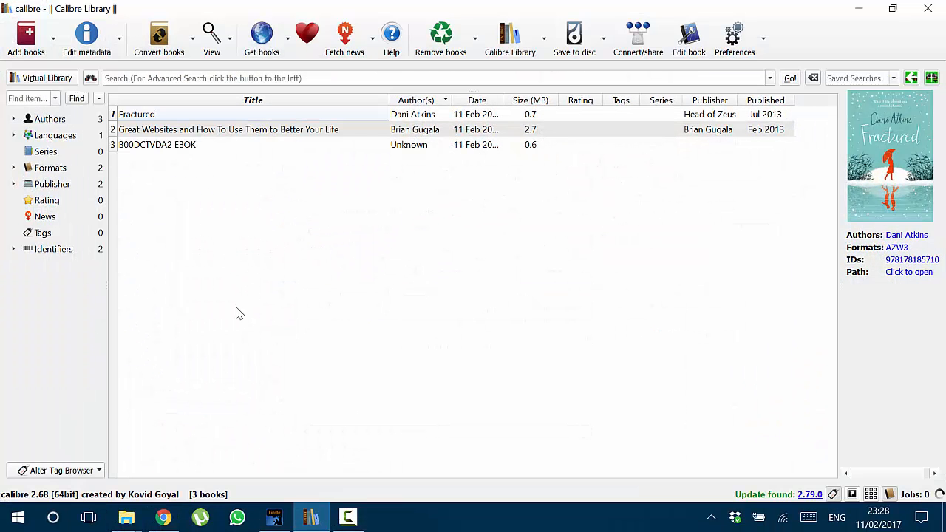
pyautogui.moveTo(318, 260)
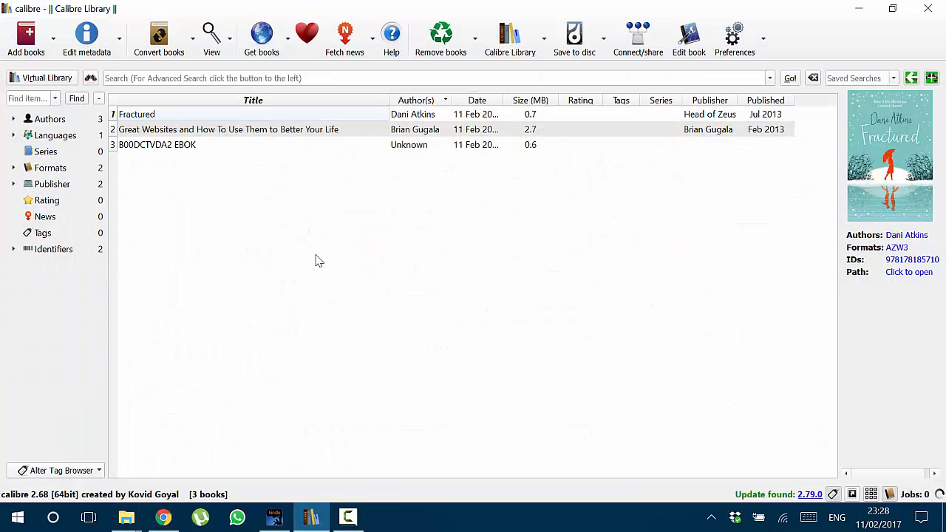
pyautogui.moveTo(321, 189)
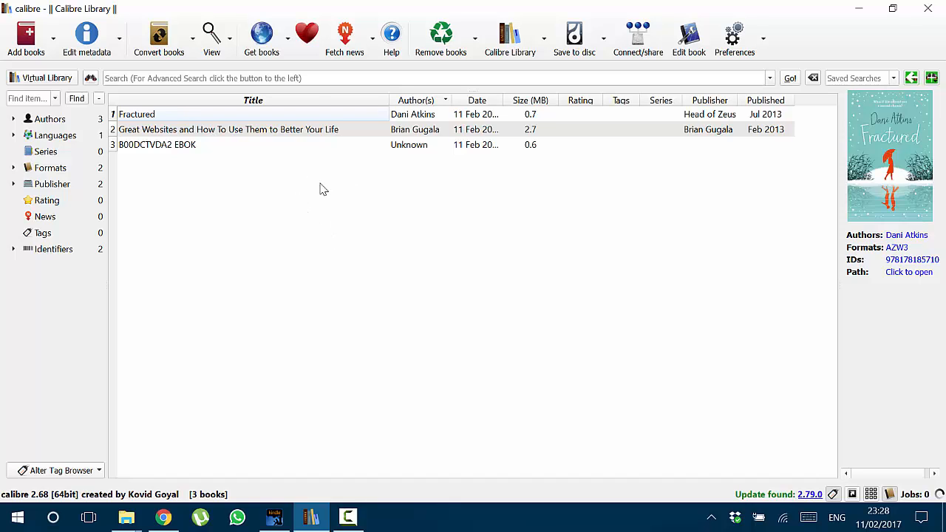
pyautogui.moveTo(315, 319)
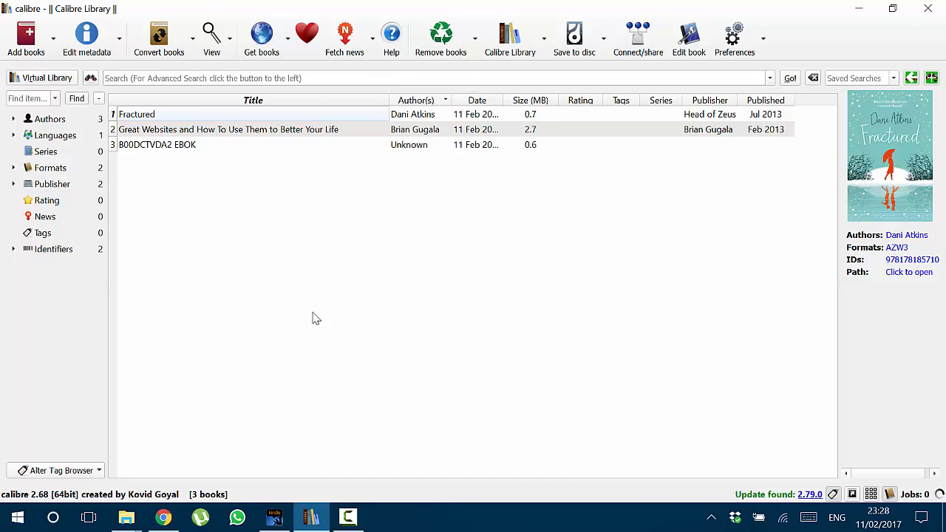
pyautogui.moveTo(327, 224)
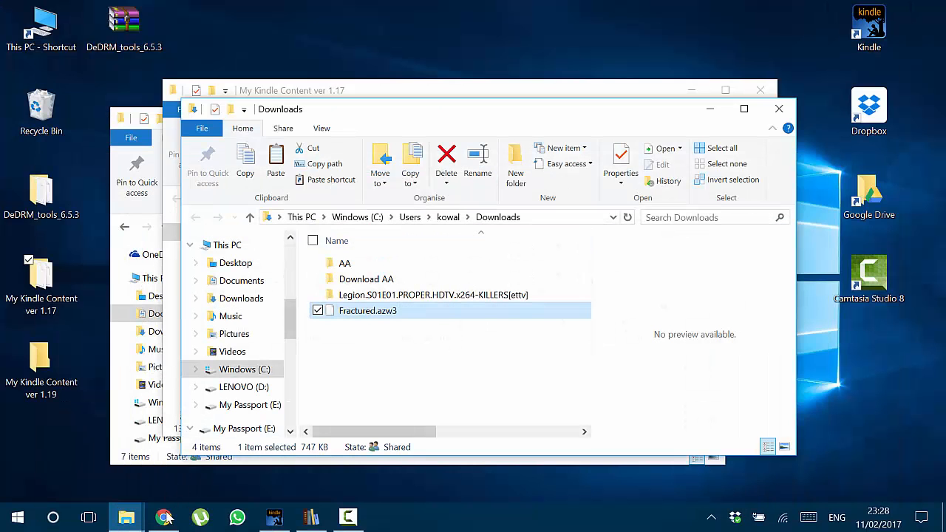
# Back on the DeDRM release page, download DeDRM_tools_6.5.3.zip and show it in Downloads.
pyautogui.click(164, 517)
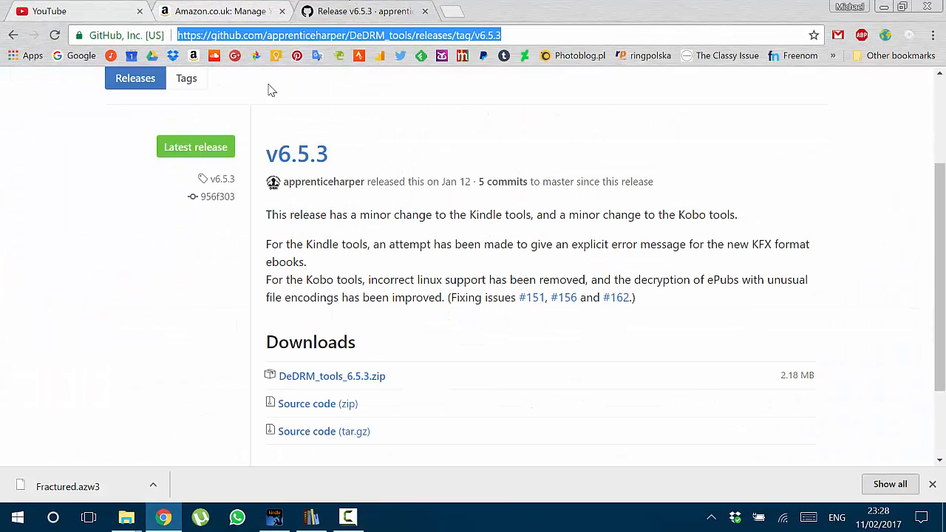
pyautogui.scroll(3)
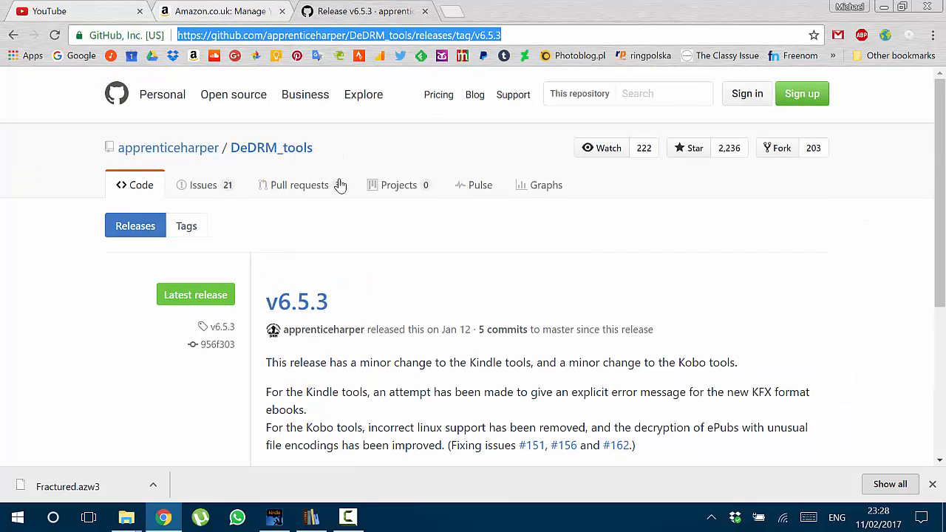
pyautogui.scroll(-3)
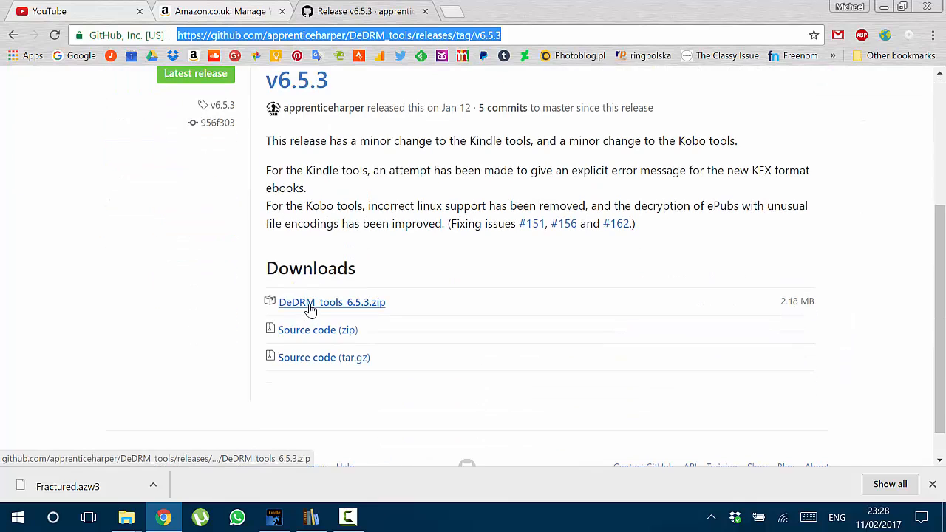
pyautogui.click(332, 303)
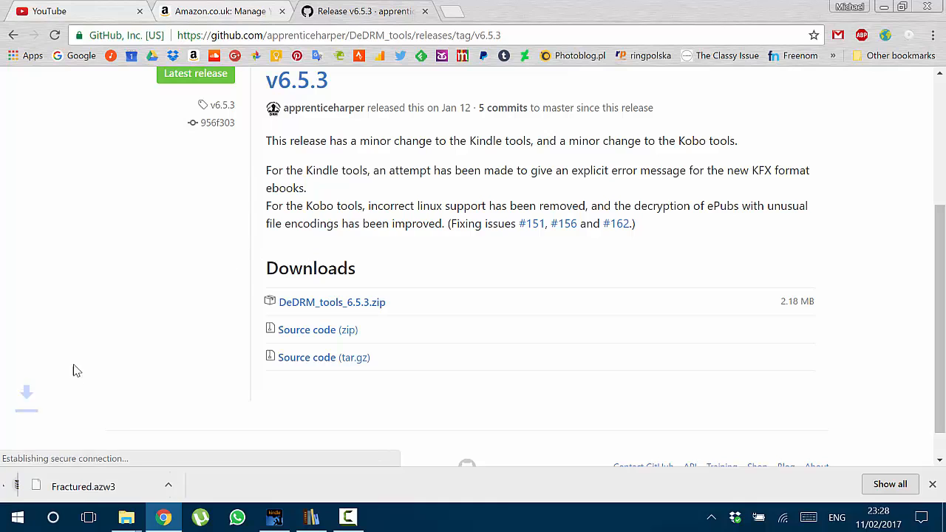
pyautogui.click(153, 484)
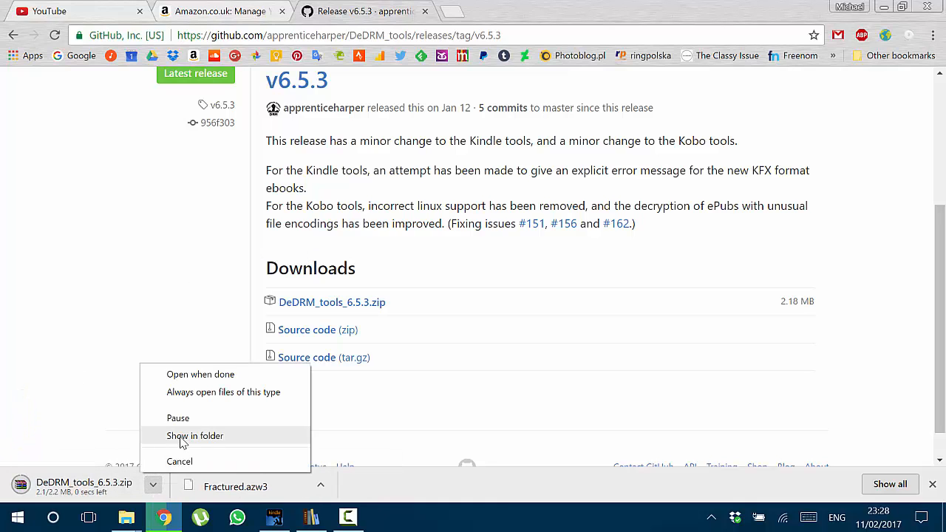
pyautogui.click(195, 435)
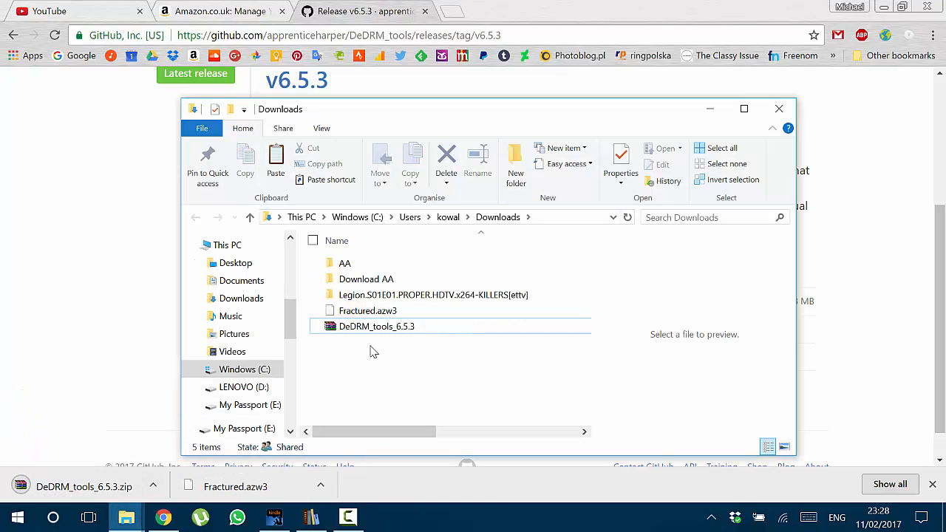
# Extract DeDRM_tools_6.5.3.zip into its own DeDRM_tools_6.5.3 folder with WinRAR.
pyautogui.rightClick(377, 326)
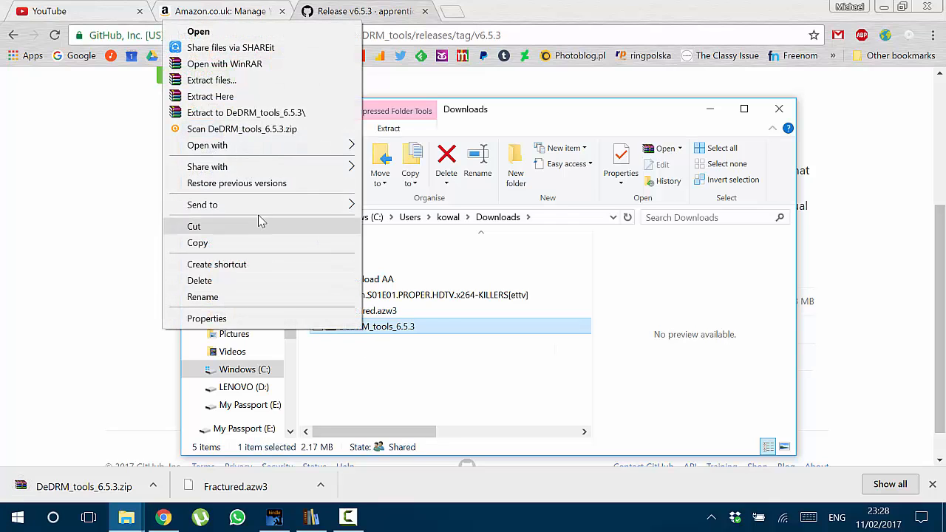
pyautogui.click(210, 96)
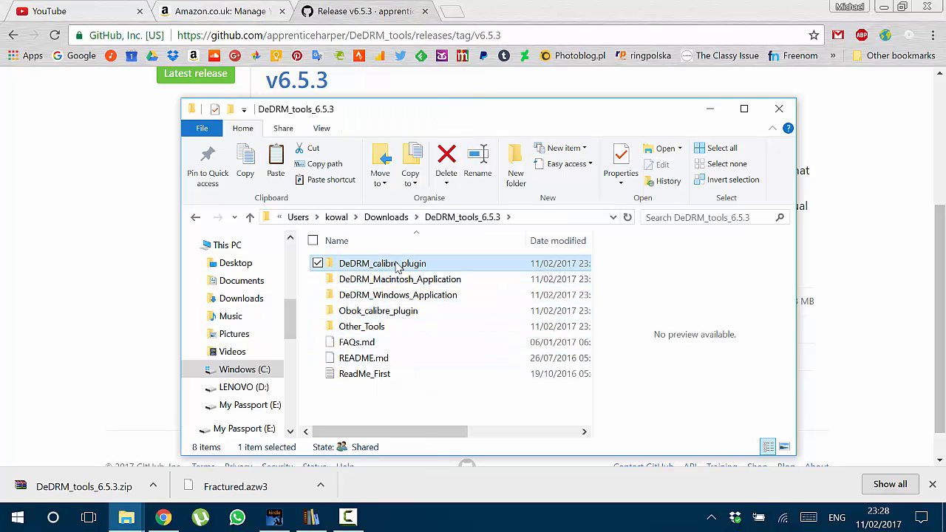
pyautogui.moveTo(383, 263)
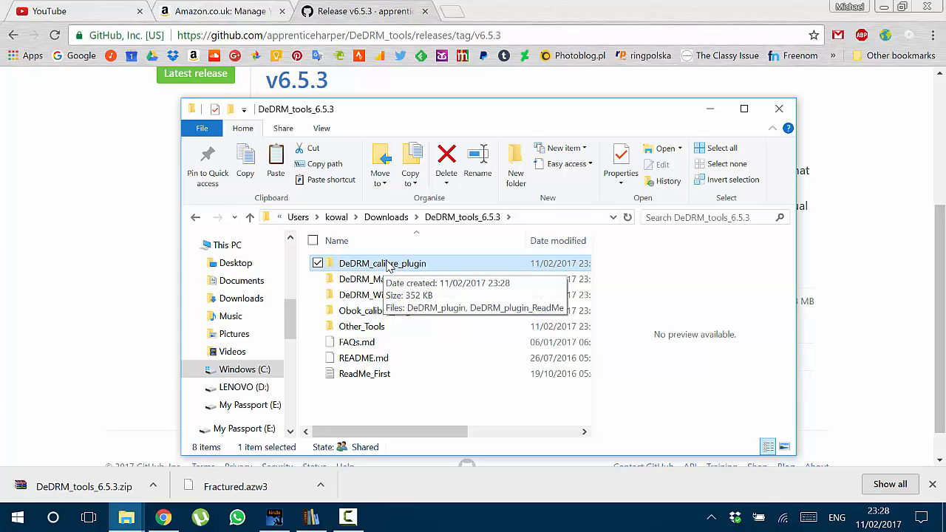
pyautogui.moveTo(310, 515)
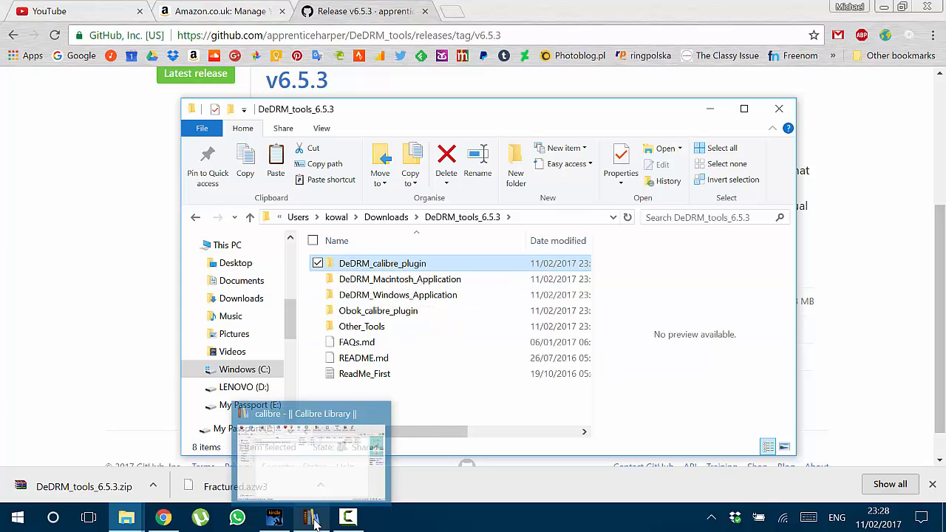
# Switch back to calibre and open its Preferences window.
pyautogui.click(310, 516)
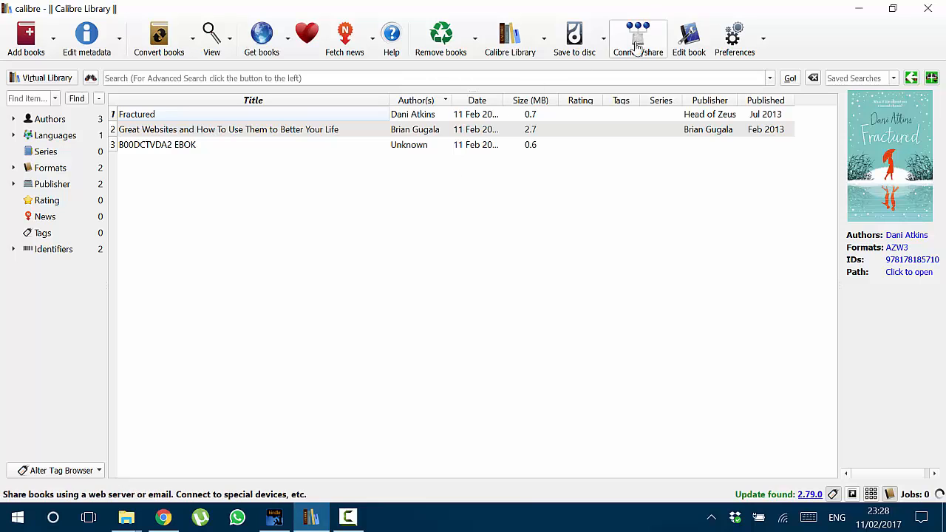
pyautogui.click(734, 37)
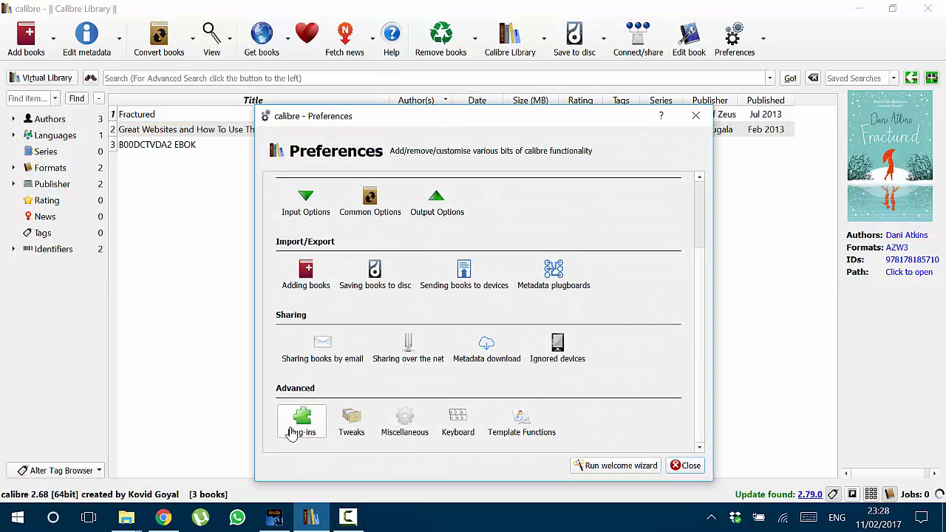
# From Plug-ins preferences, load DeDRM_plugin from Downloads > DeDRM_tools_6.5.3 > DeDRM_calibre_plugin.
pyautogui.click(301, 421)
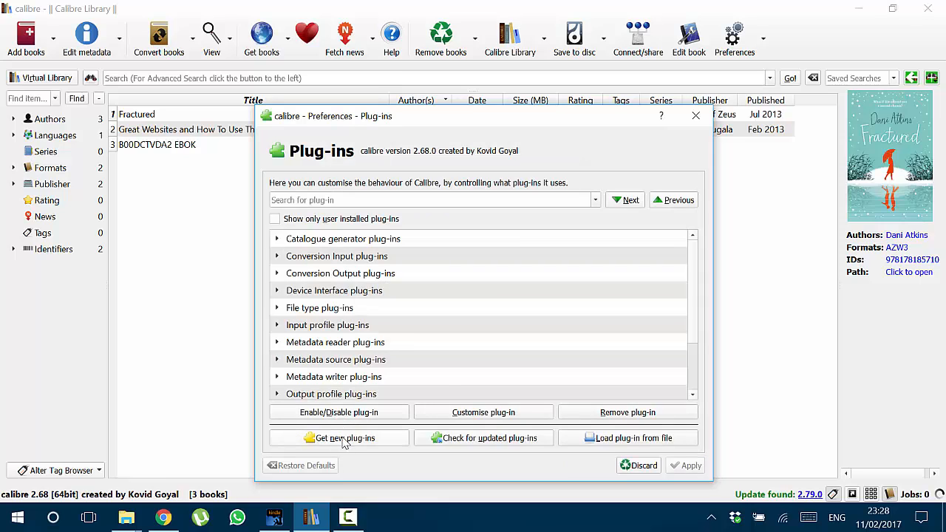
pyautogui.moveTo(619, 438)
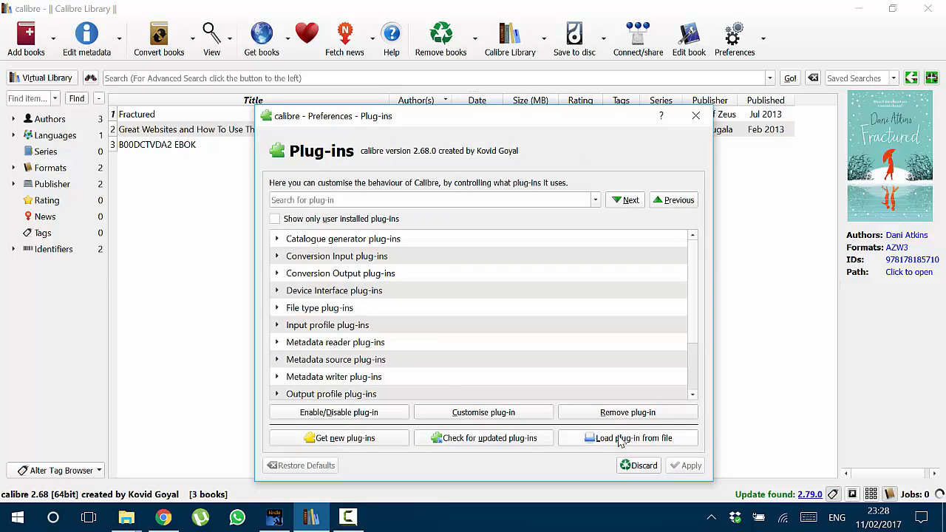
pyautogui.click(628, 437)
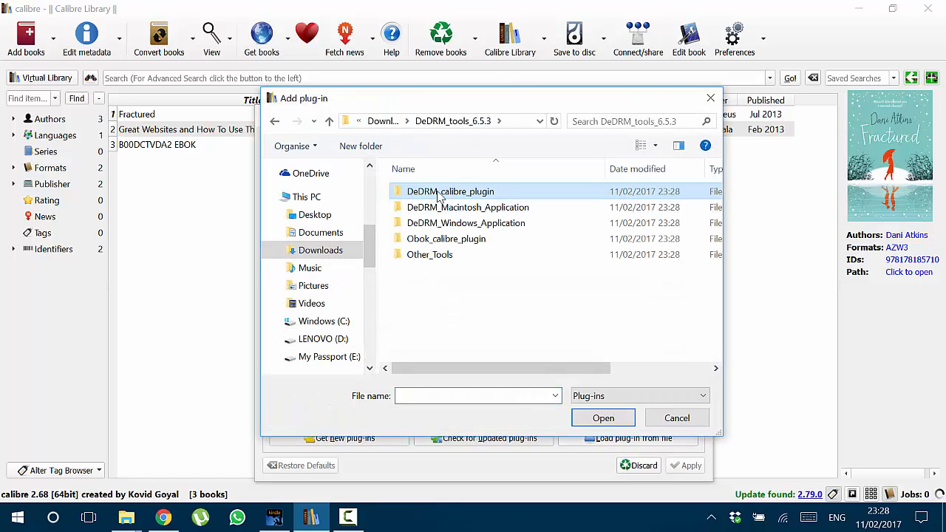
pyautogui.click(329, 120)
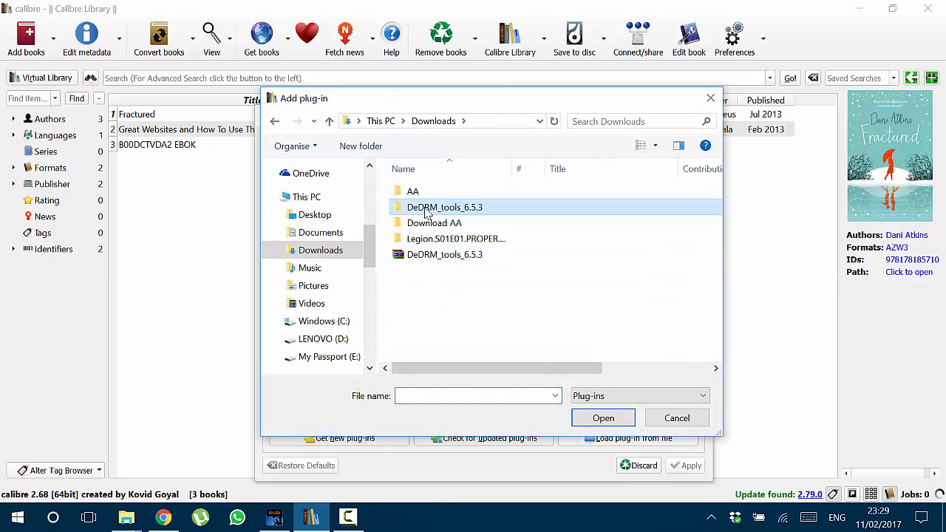
pyautogui.doubleClick(444, 206)
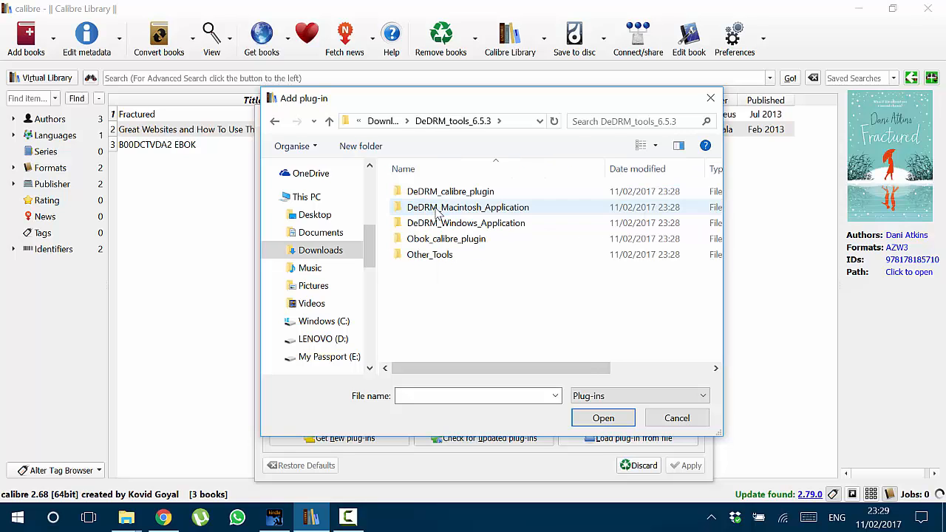
pyautogui.click(450, 191)
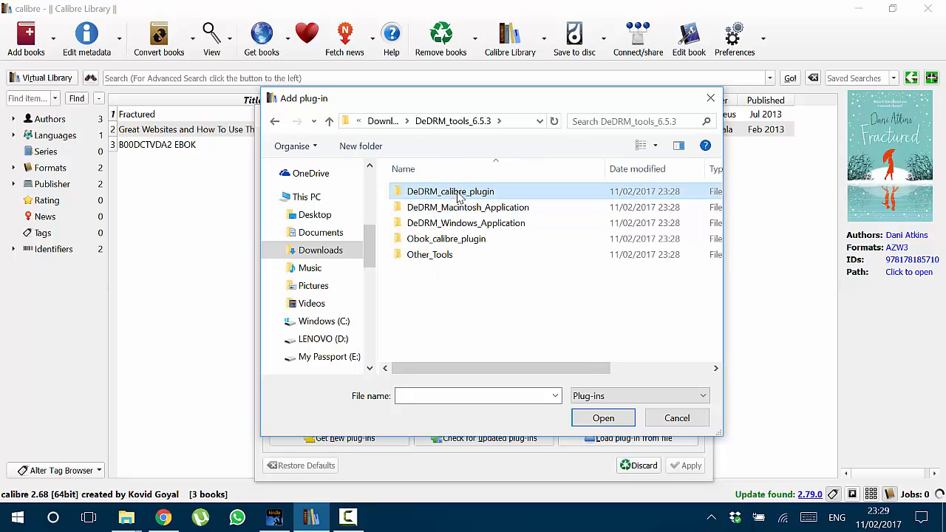
pyautogui.doubleClick(450, 191)
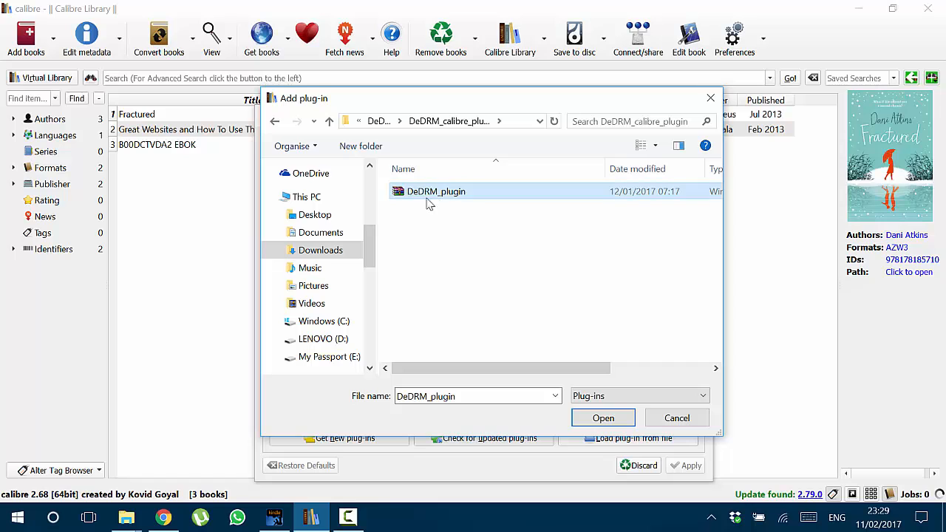
pyautogui.moveTo(555, 329)
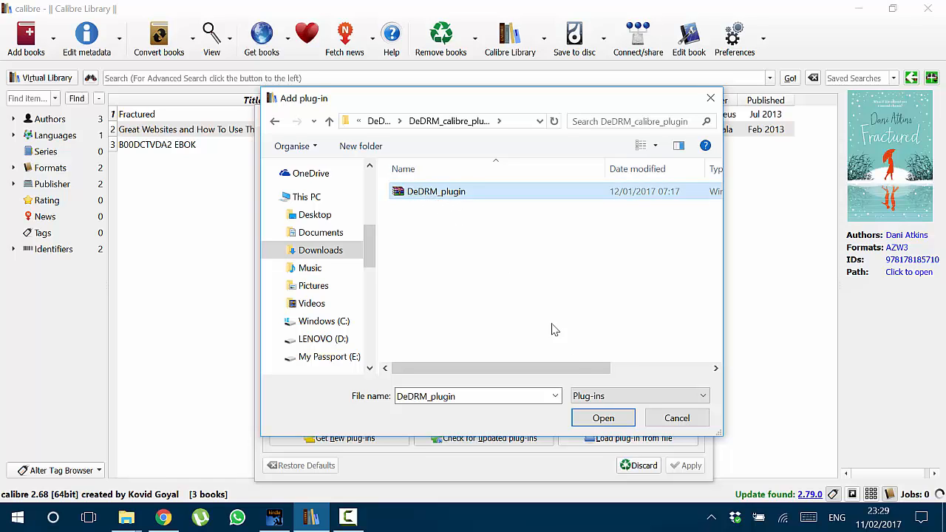
pyautogui.click(603, 418)
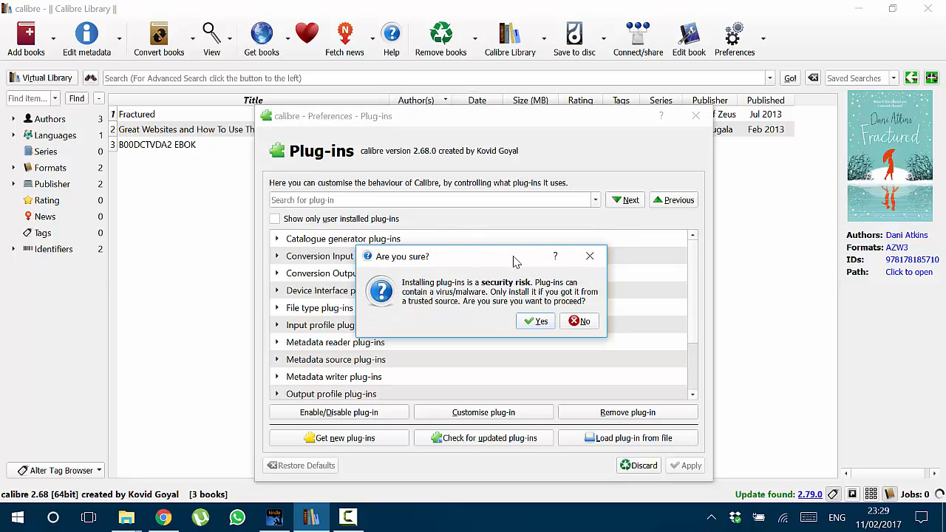
# Accept the security warning and dismiss the DeDRM installation success notice.
pyautogui.click(535, 320)
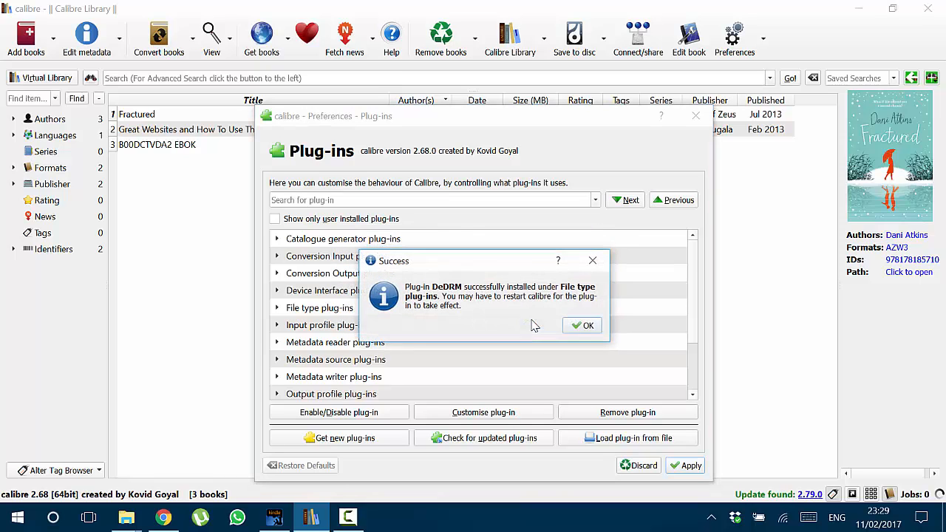
pyautogui.click(582, 325)
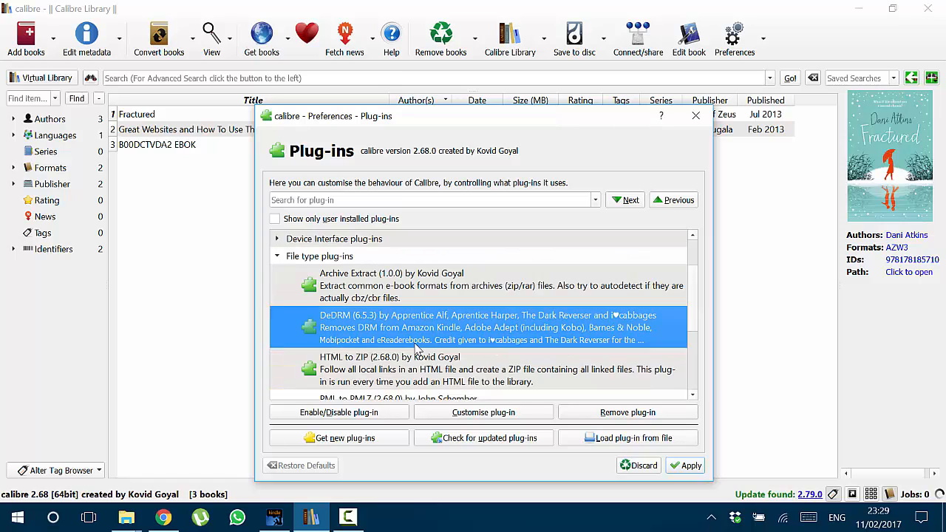
pyautogui.moveTo(337, 321)
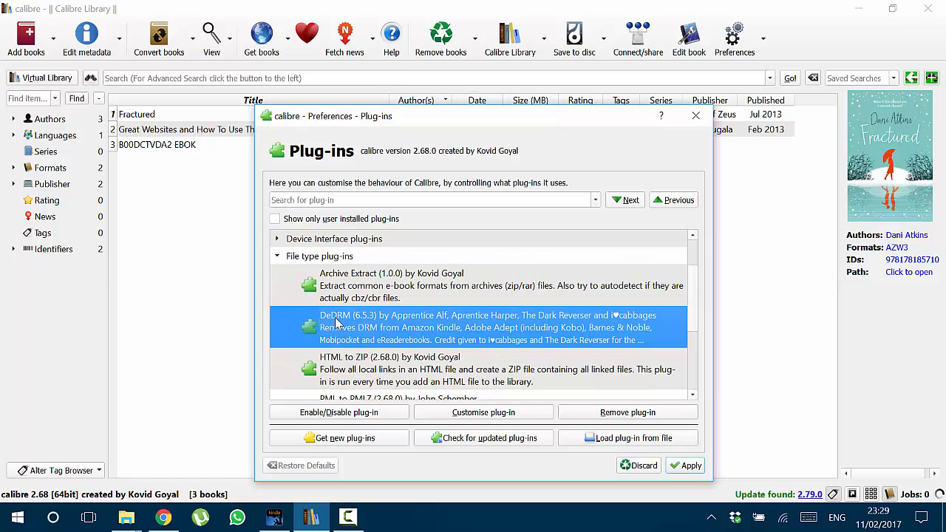
pyautogui.moveTo(454, 320)
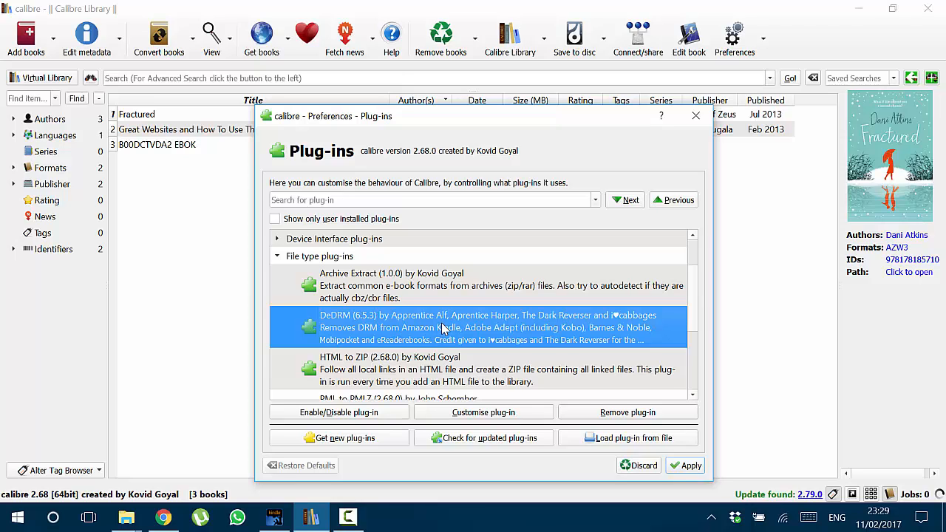
pyautogui.moveTo(457, 342)
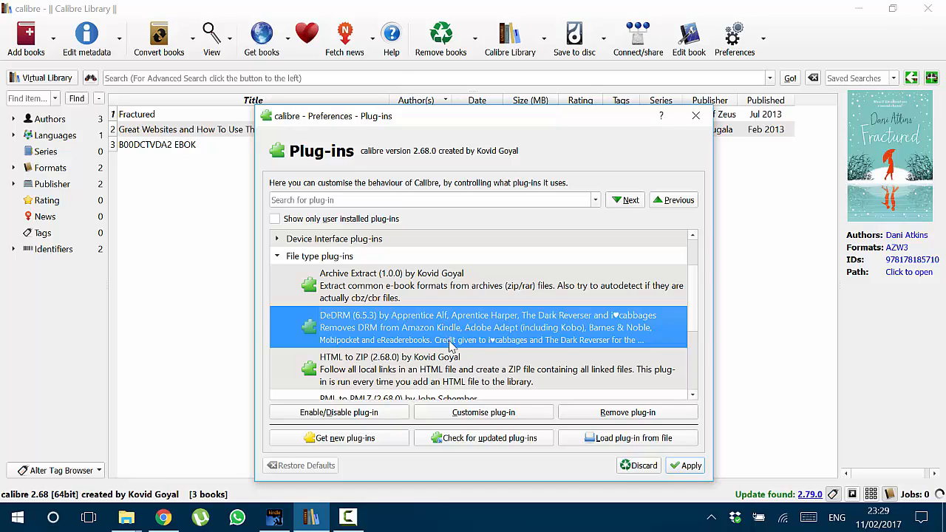
pyautogui.moveTo(484, 411)
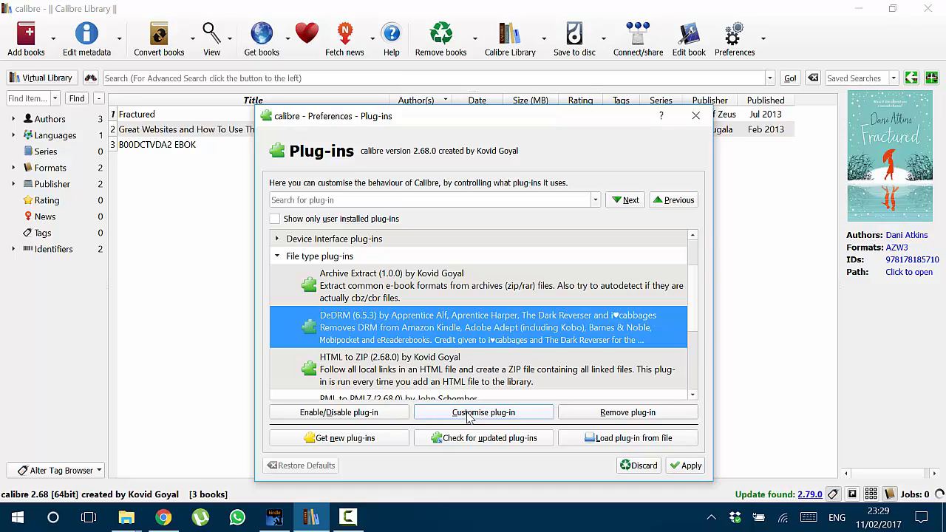
# Check the DeDRM eInk Kindle serial numbers, cancel adding another, and close.
pyautogui.click(483, 412)
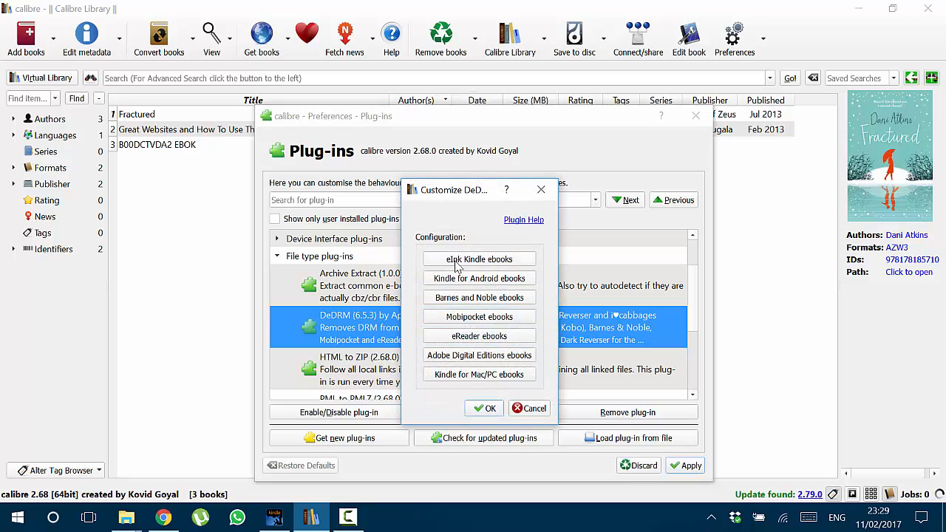
pyautogui.moveTo(479, 259)
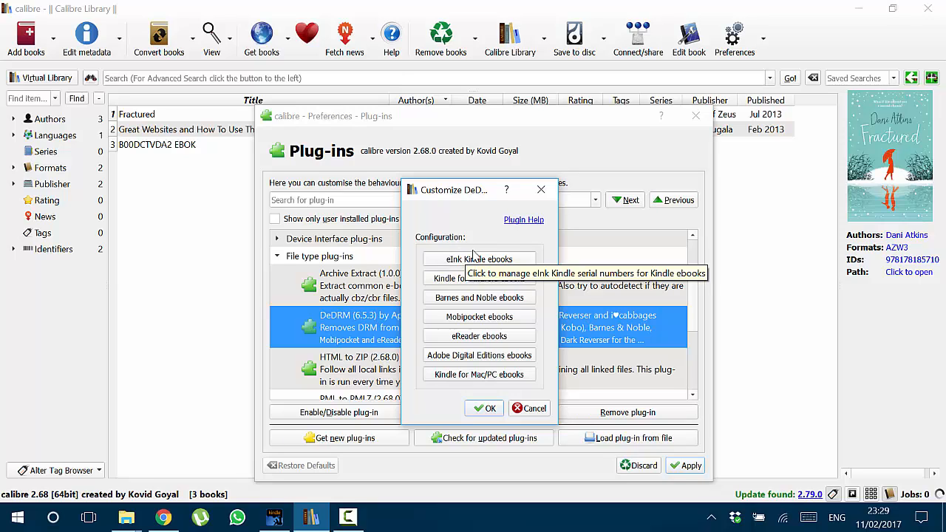
pyautogui.click(479, 258)
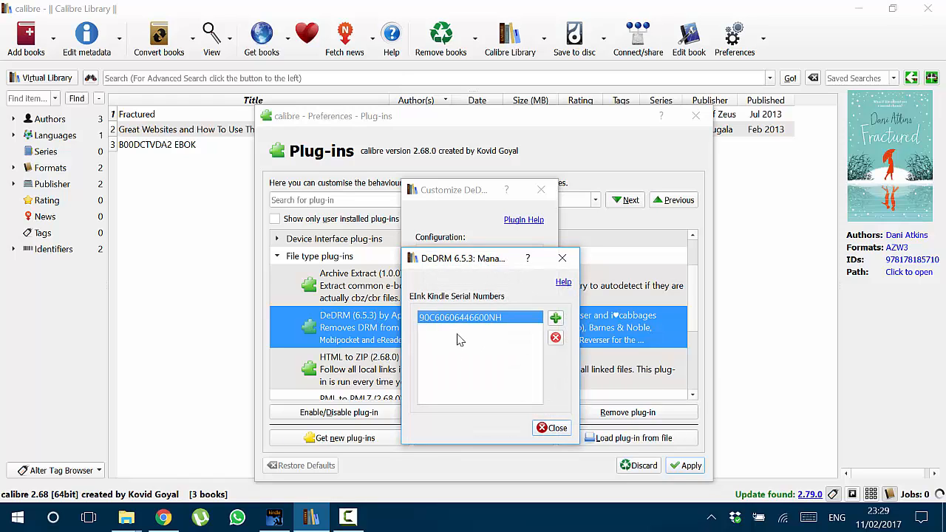
pyautogui.moveTo(482, 332)
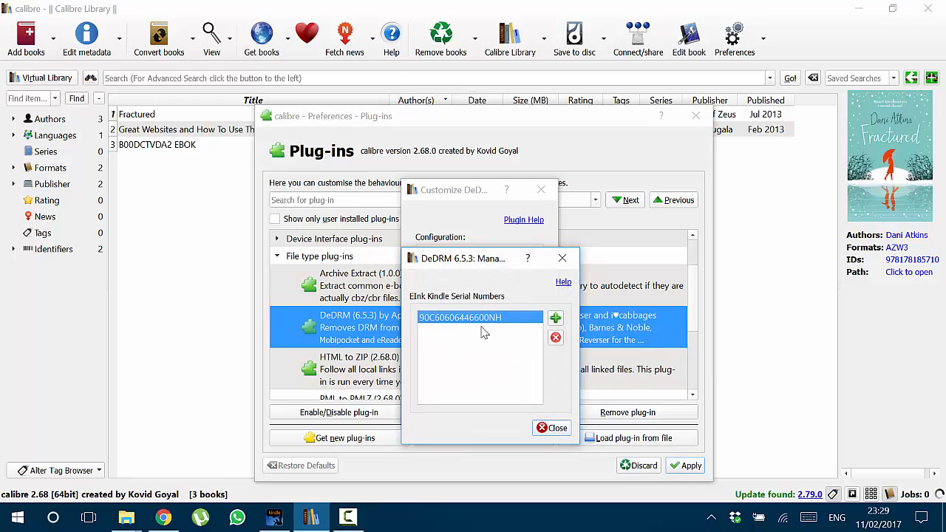
pyautogui.moveTo(481, 347)
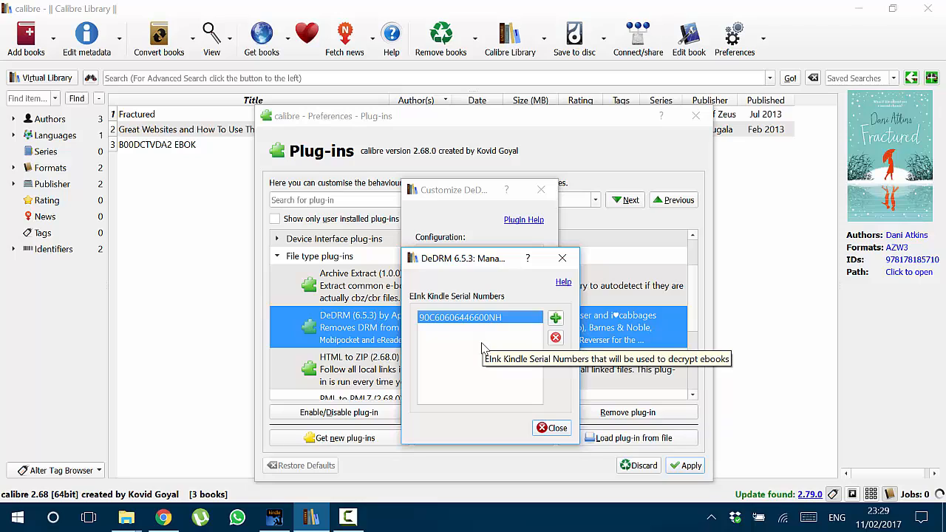
pyautogui.moveTo(480, 303)
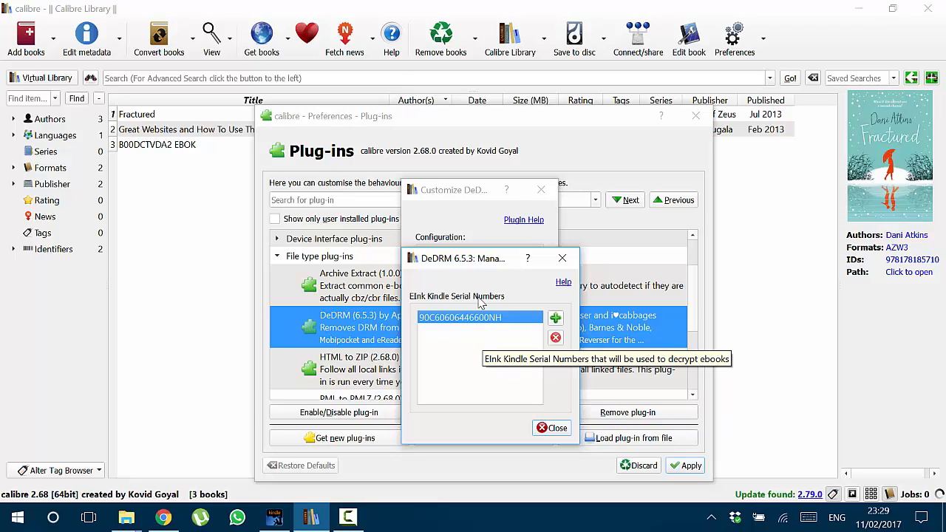
pyautogui.moveTo(515, 298)
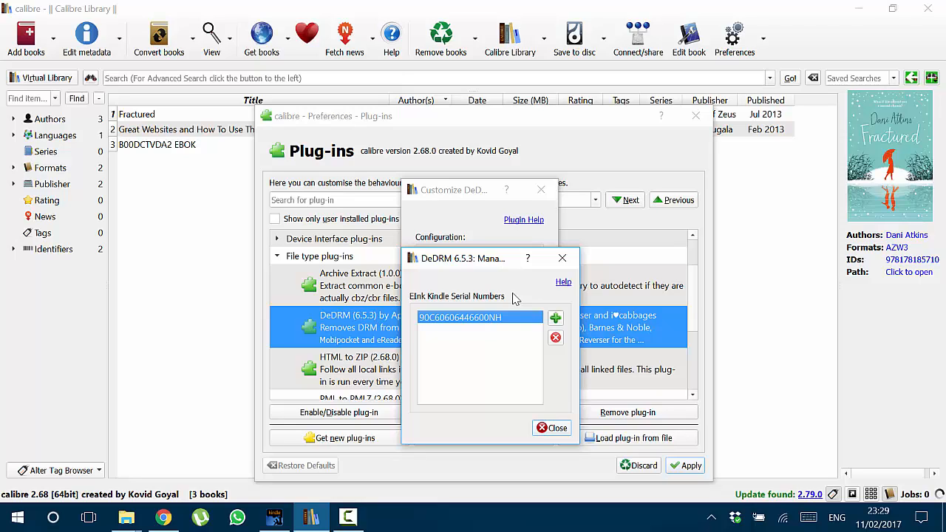
pyautogui.moveTo(555, 330)
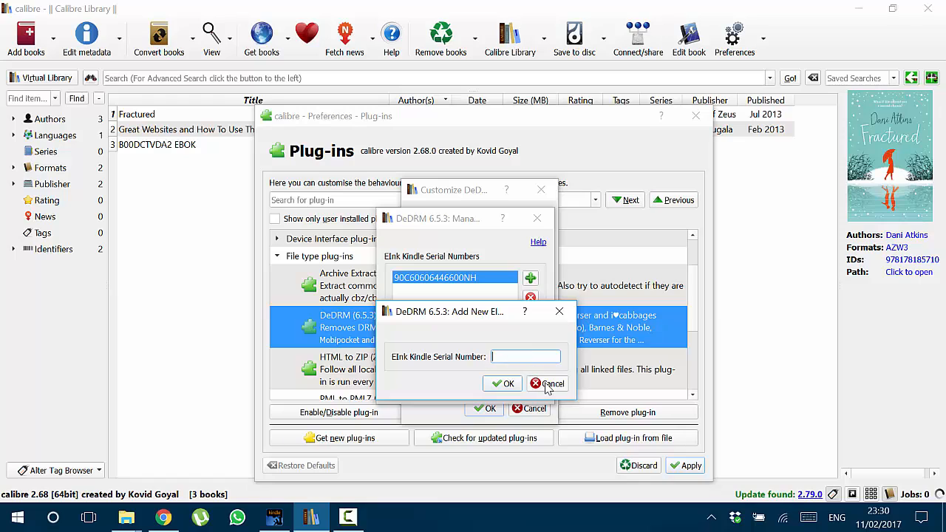
pyautogui.click(547, 382)
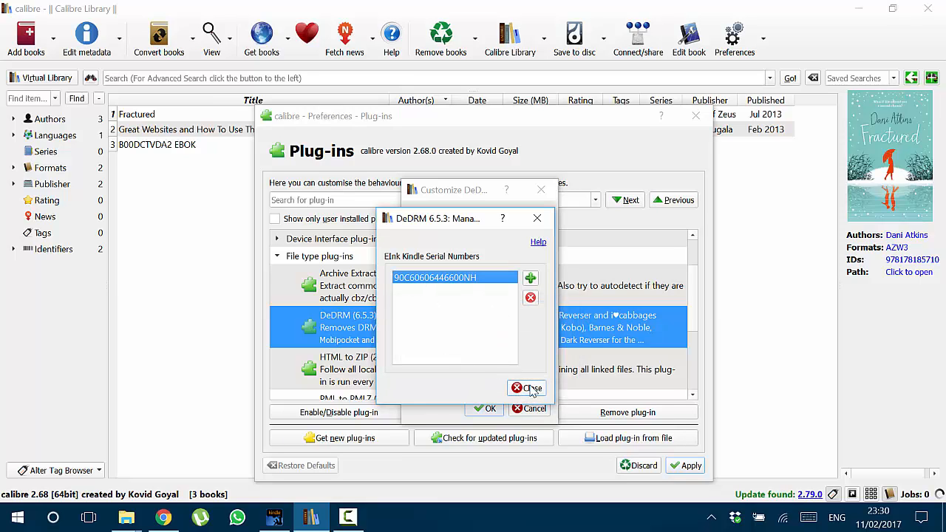
pyautogui.click(526, 388)
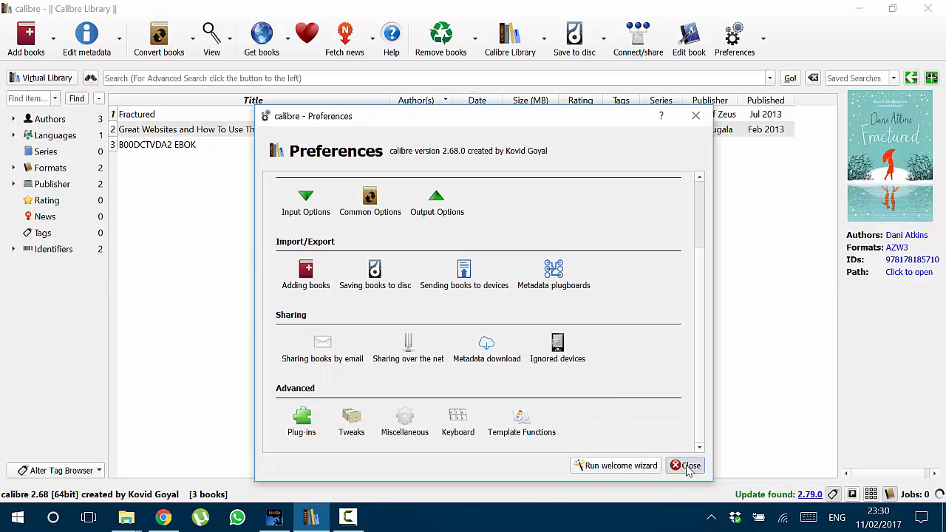
# Close Preferences, glance at Kindle for PC, then return to calibre's three-book library.
pyautogui.click(685, 465)
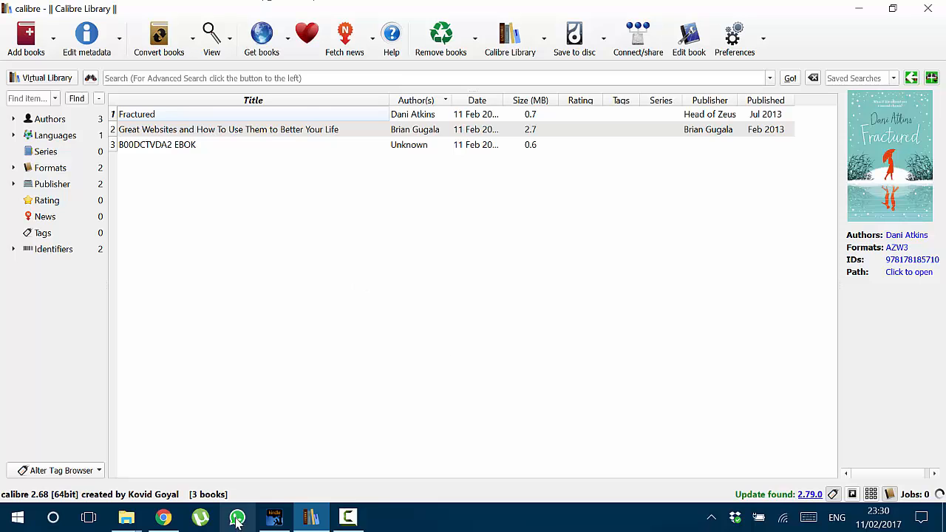
pyautogui.click(275, 517)
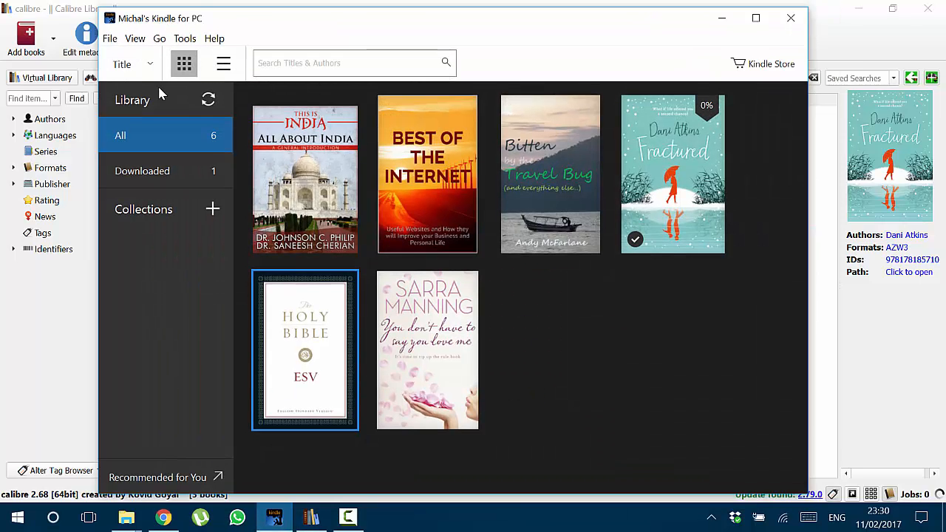
pyautogui.moveTo(508, 375)
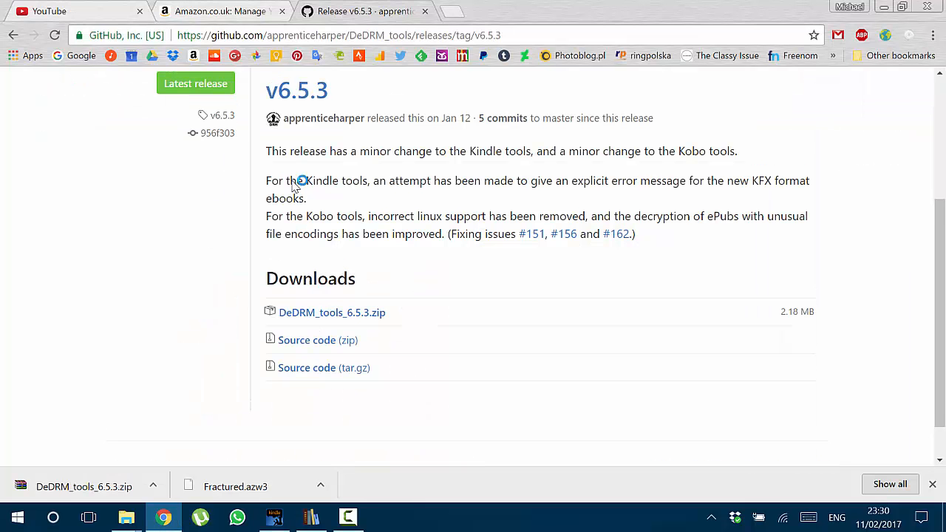
pyautogui.click(220, 11)
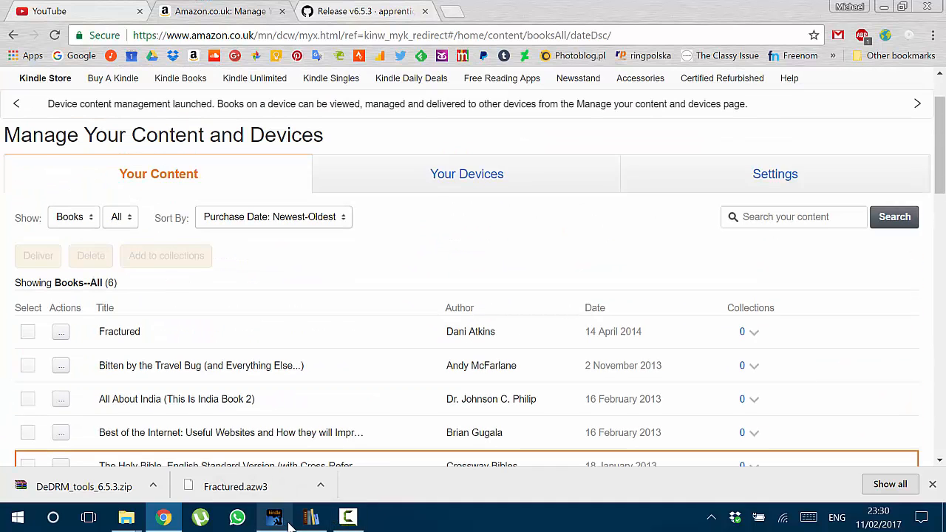
pyautogui.click(311, 516)
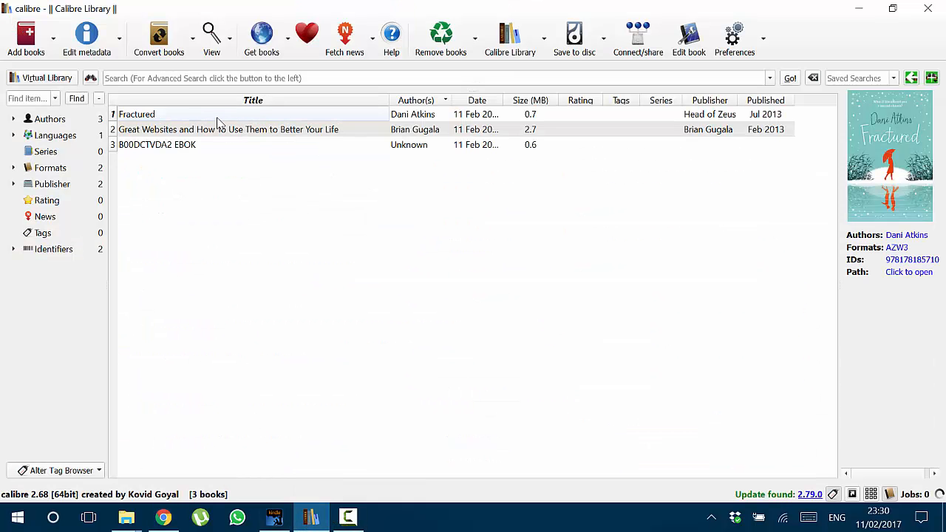
pyautogui.doubleClick(137, 114)
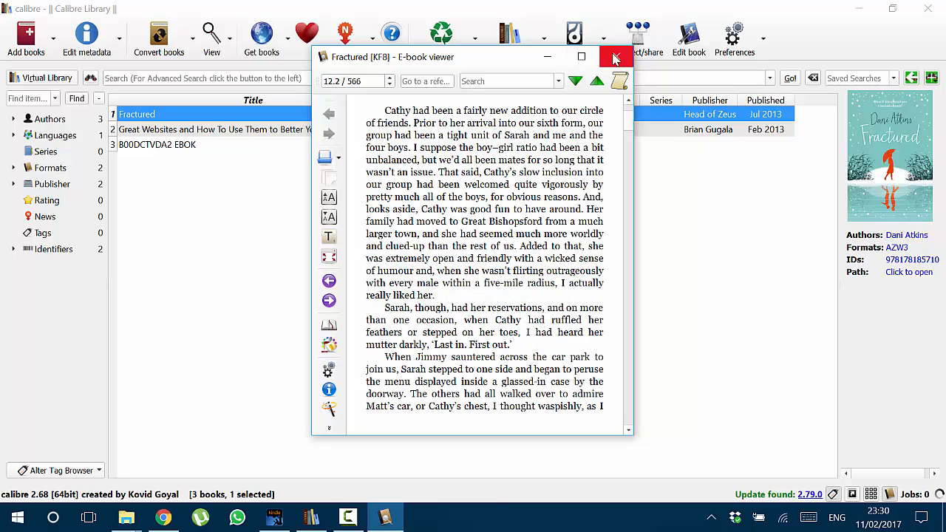
pyautogui.moveTo(613, 58)
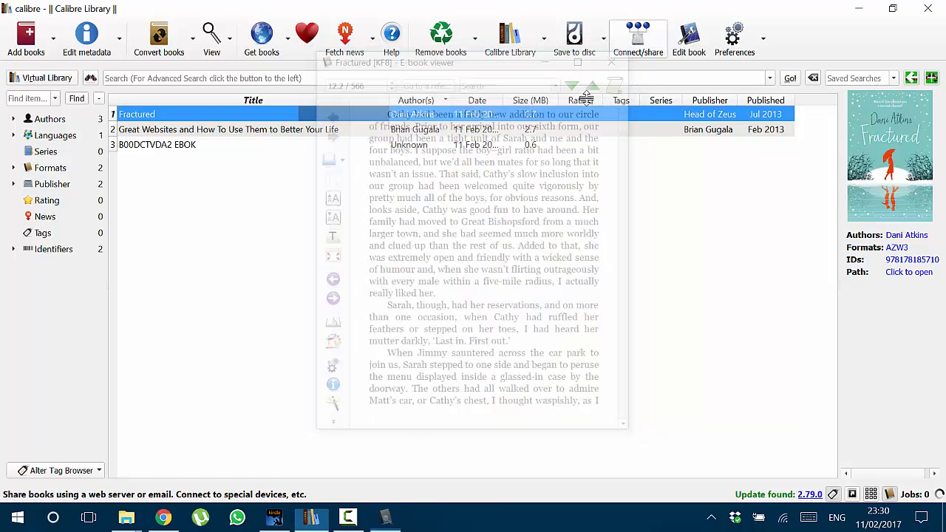
pyautogui.click(611, 62)
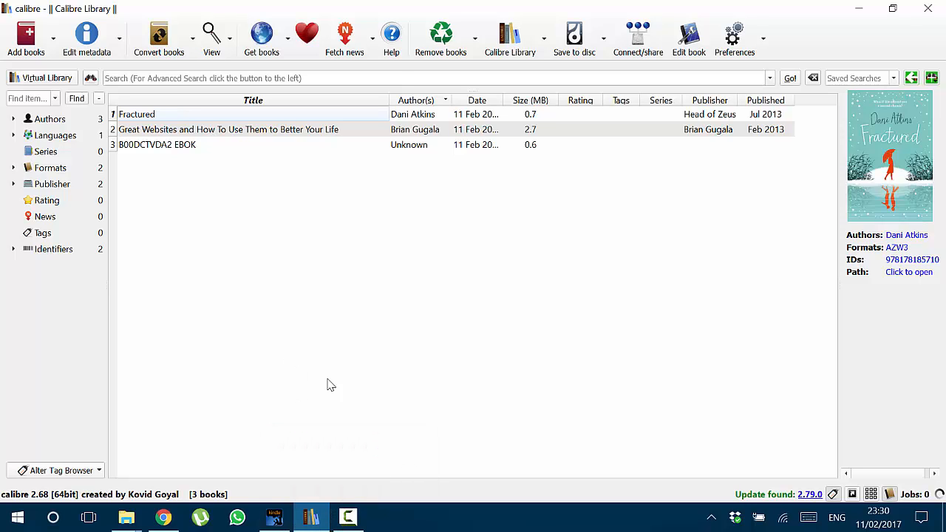
pyautogui.moveTo(369, 388)
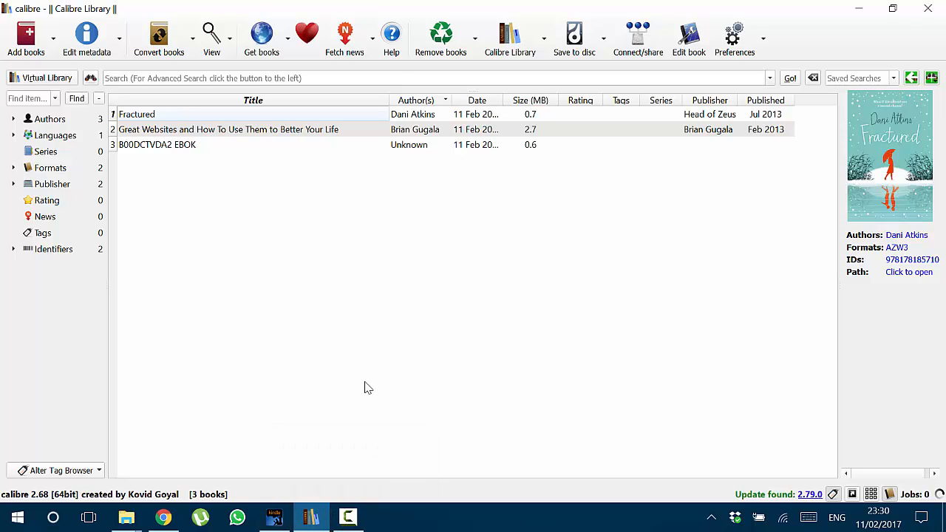